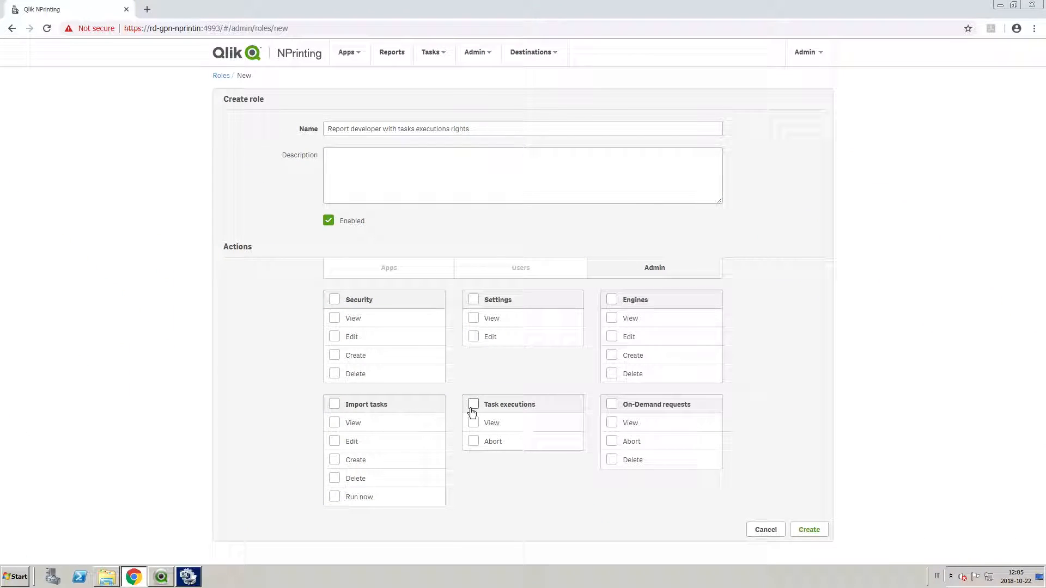
Grant the role all Task executions rights, View and Abort, on the Admin tab.
{"action": "left_click", "coordinate": [474, 404]}
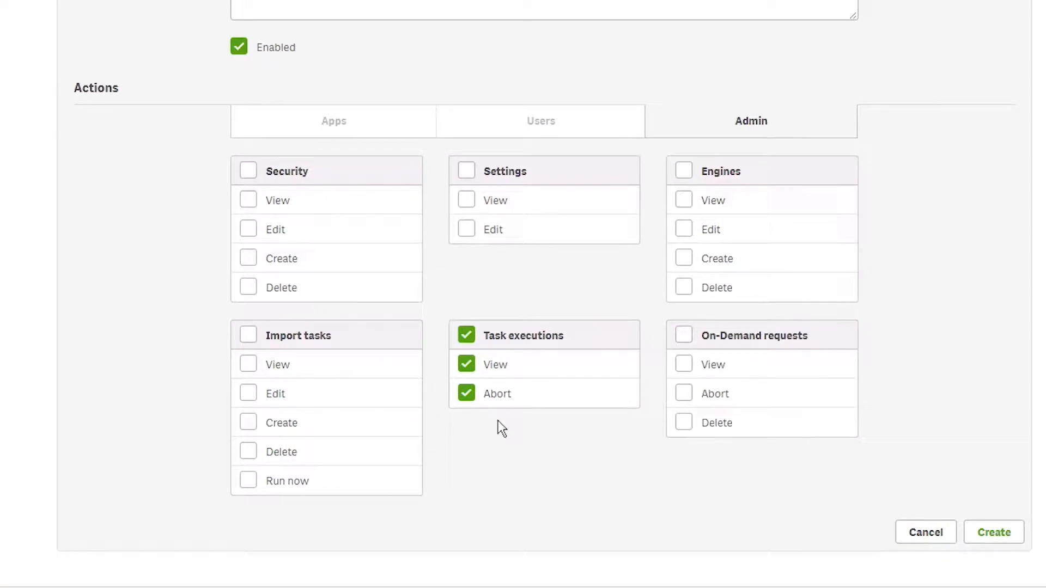
{"action": "scroll", "scroll_direction": "down", "scroll_amount": 3}
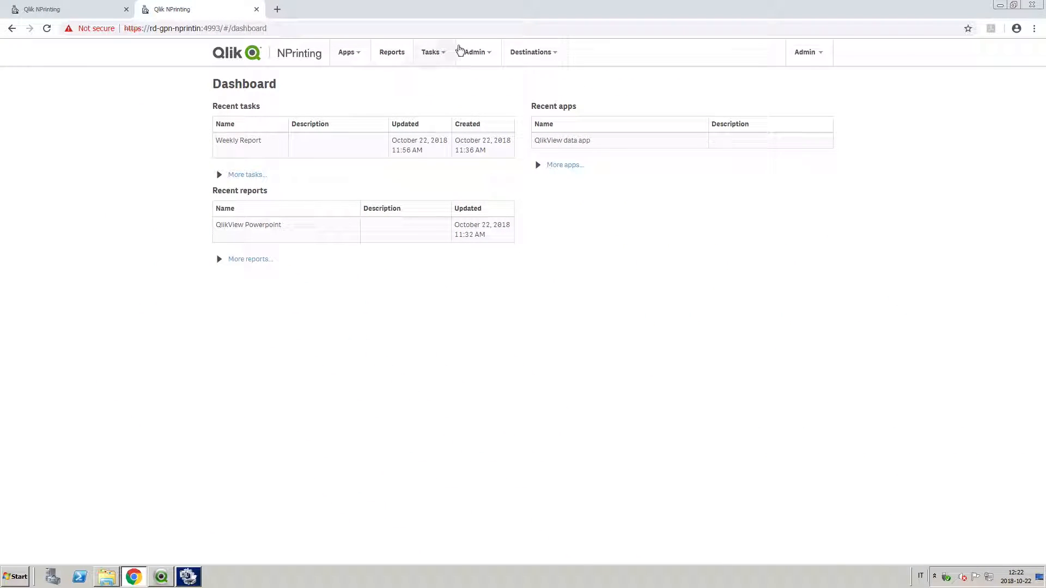
Show the Task executions page from the Admin menu and expand its View status filter.
{"action": "left_click", "coordinate": [474, 52]}
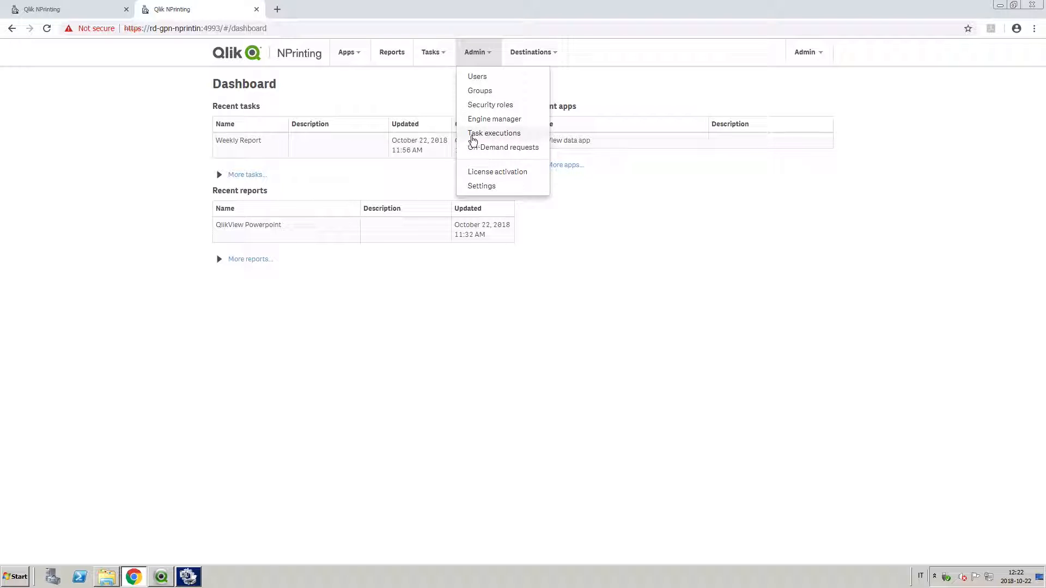
{"action": "left_click", "coordinate": [493, 133]}
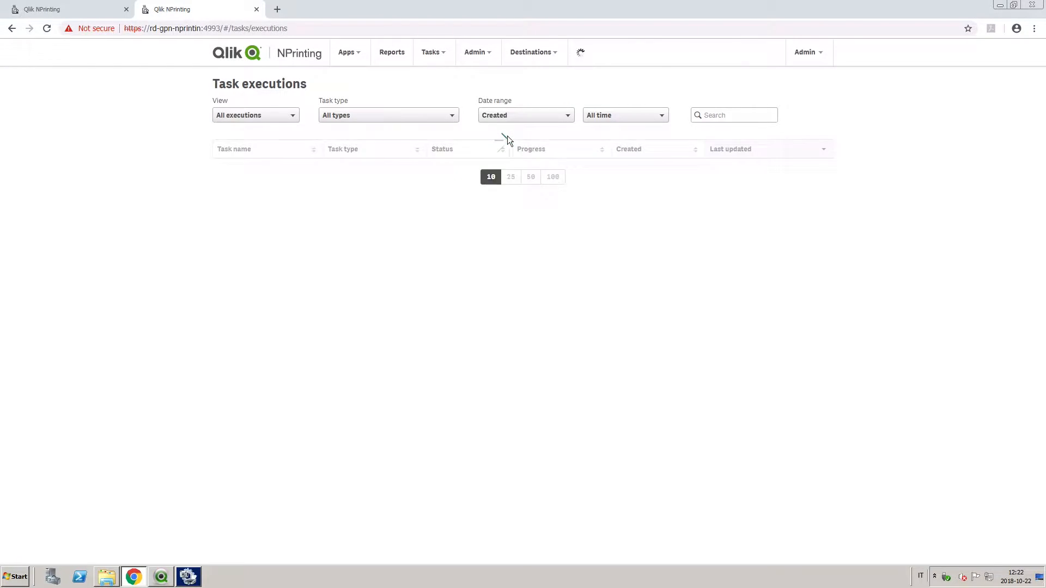
{"action": "left_click", "coordinate": [256, 115]}
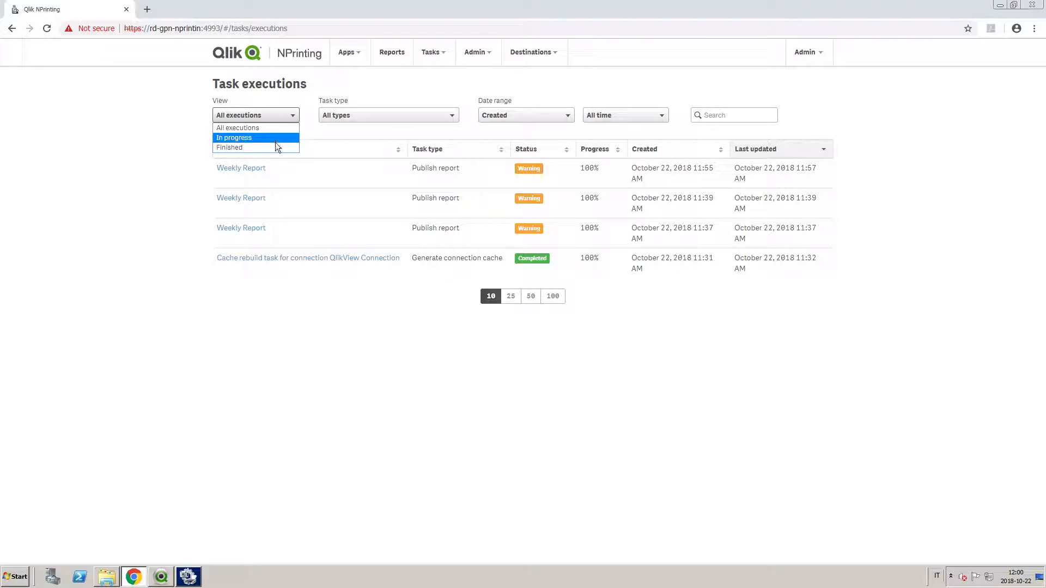
{"action": "mouse_move", "coordinate": [256, 128]}
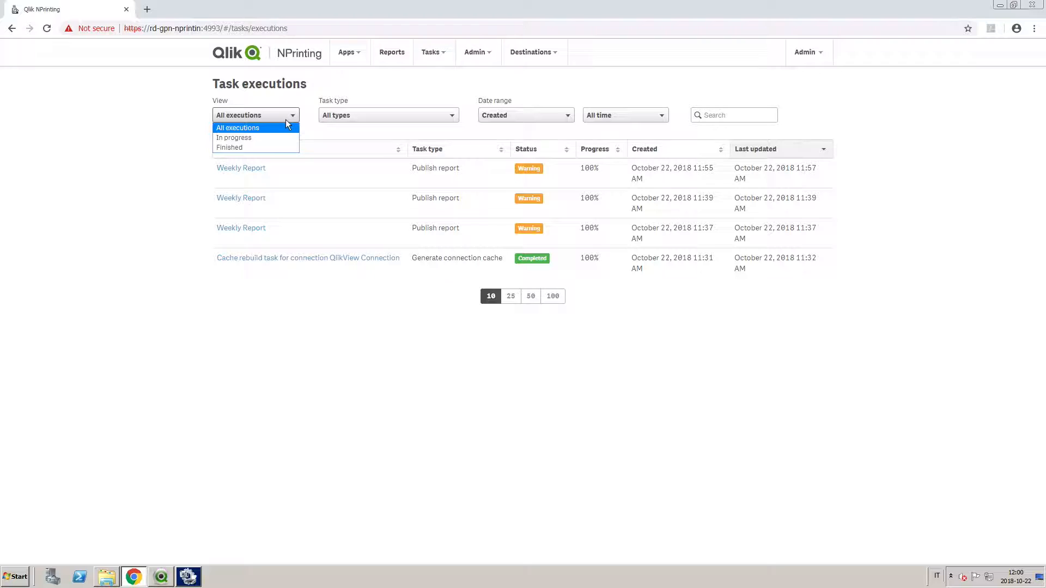
{"action": "left_click", "coordinate": [389, 115]}
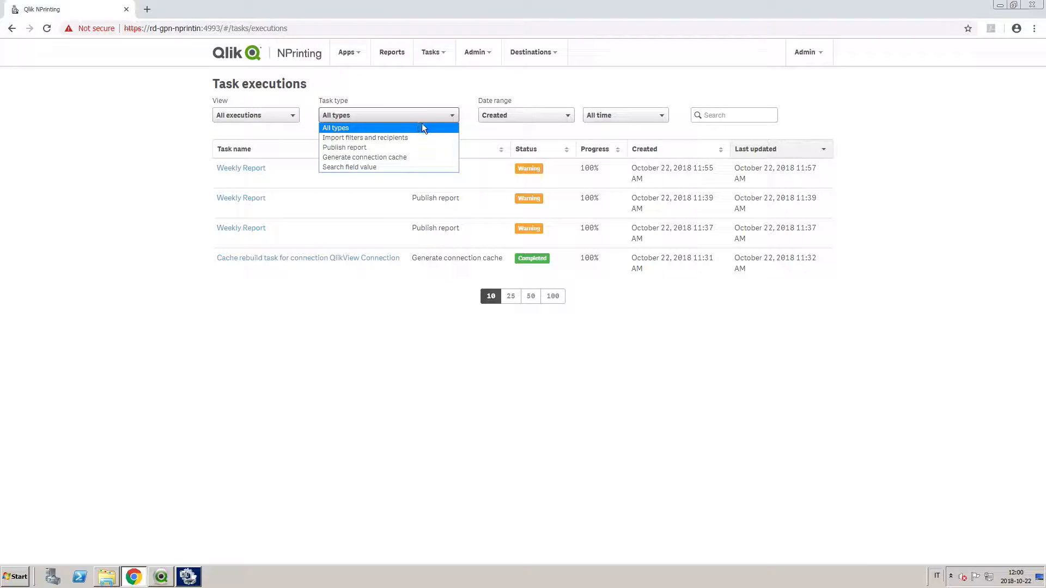
{"action": "mouse_move", "coordinate": [365, 157]}
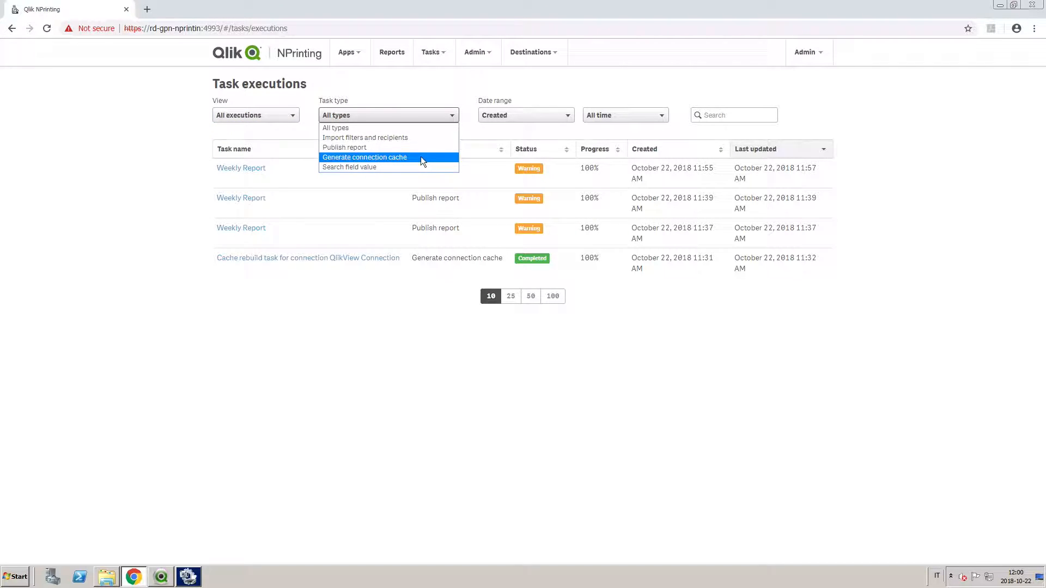
{"action": "left_click", "coordinate": [525, 115]}
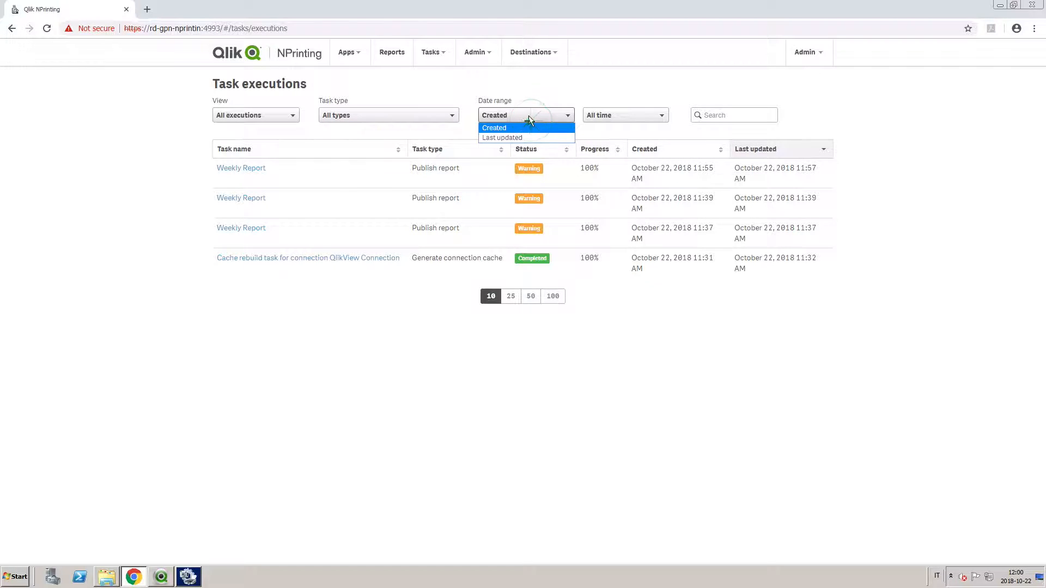
{"action": "left_click", "coordinate": [623, 115]}
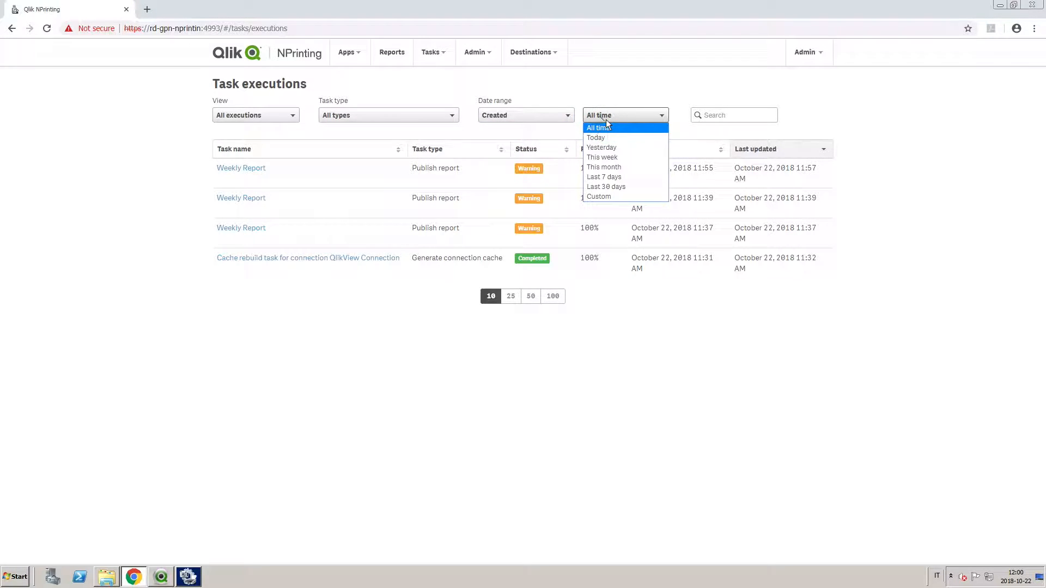
{"action": "mouse_move", "coordinate": [608, 197]}
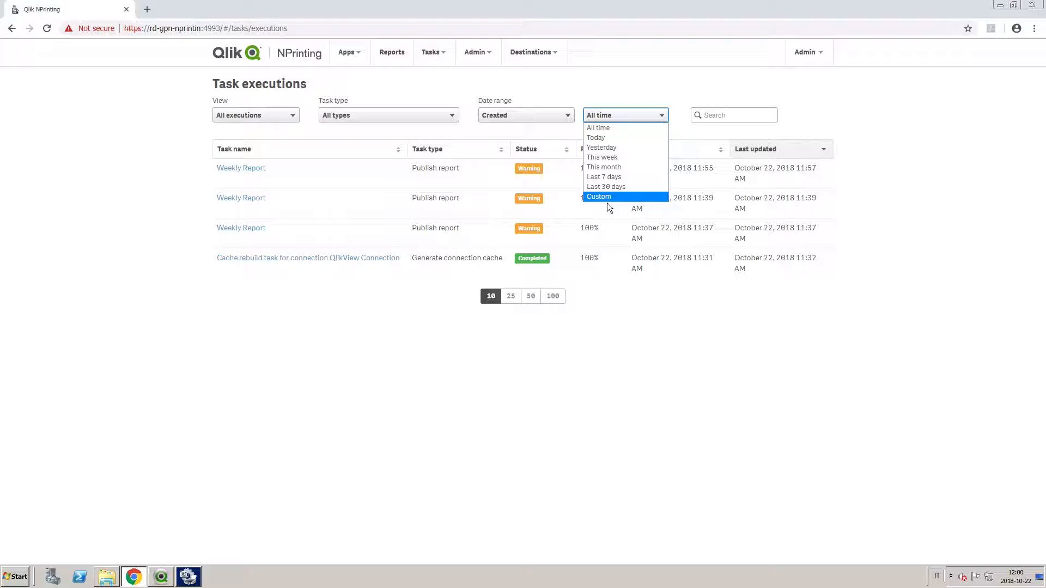
Review the 11:55 AM Weekly Report execution's logs, including the no-SMTP-server email error.
{"action": "left_click", "coordinate": [241, 167]}
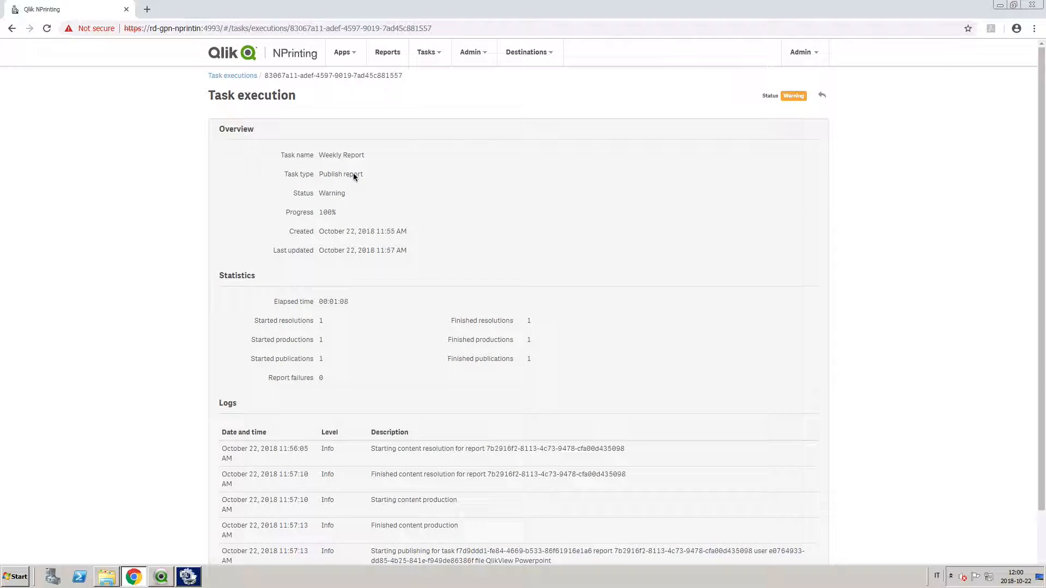
{"action": "mouse_move", "coordinate": [346, 183]}
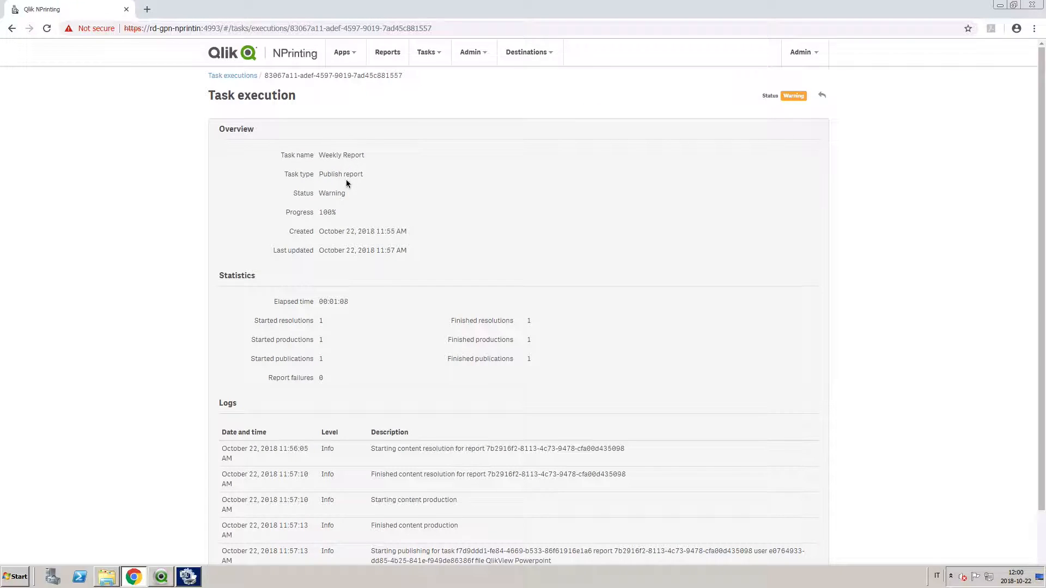
{"action": "mouse_move", "coordinate": [404, 335]}
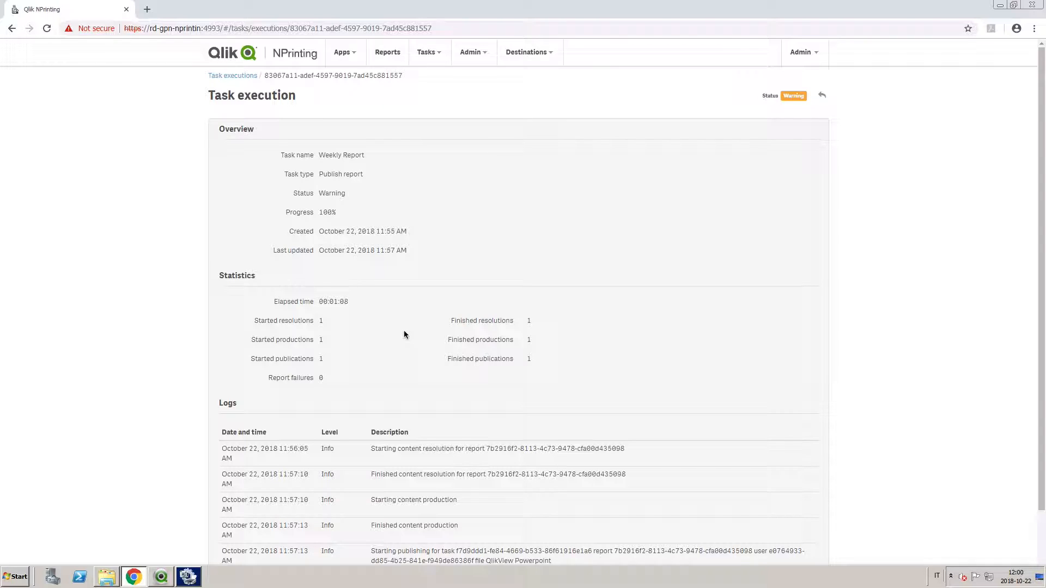
{"action": "scroll", "scroll_direction": "down", "scroll_amount": 3}
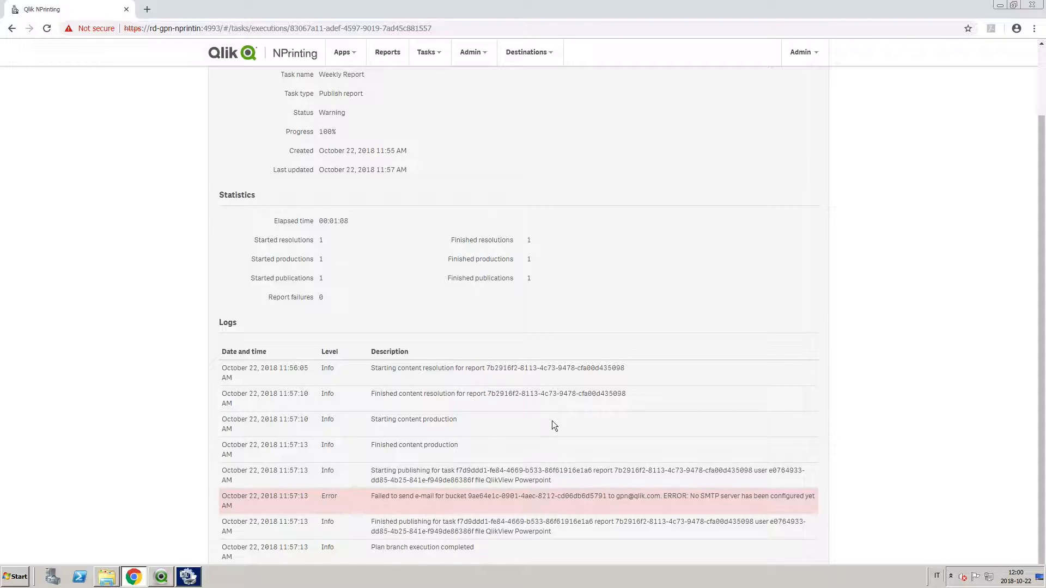
{"action": "mouse_move", "coordinate": [376, 503]}
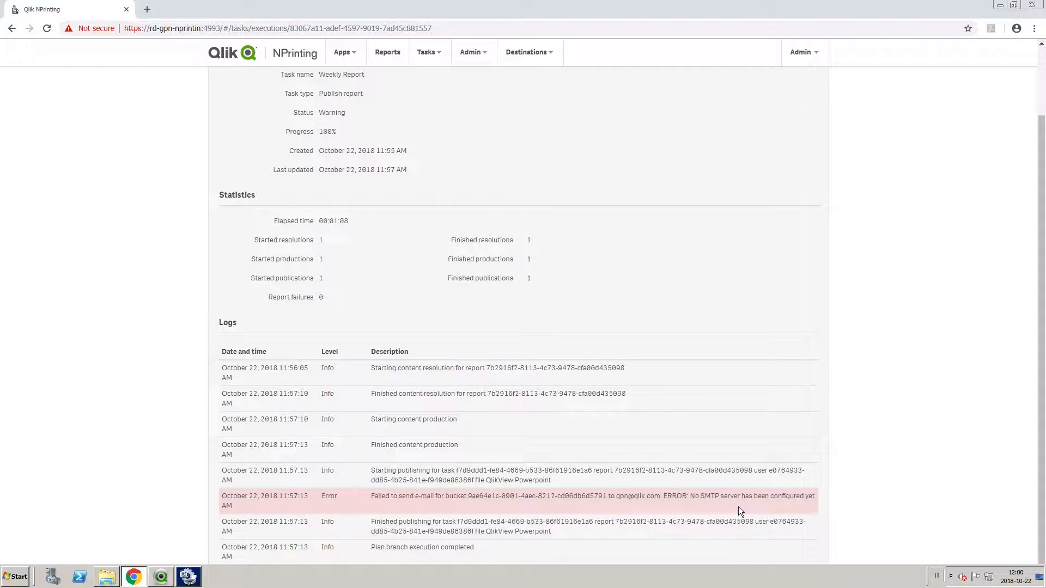
{"action": "mouse_move", "coordinate": [761, 510]}
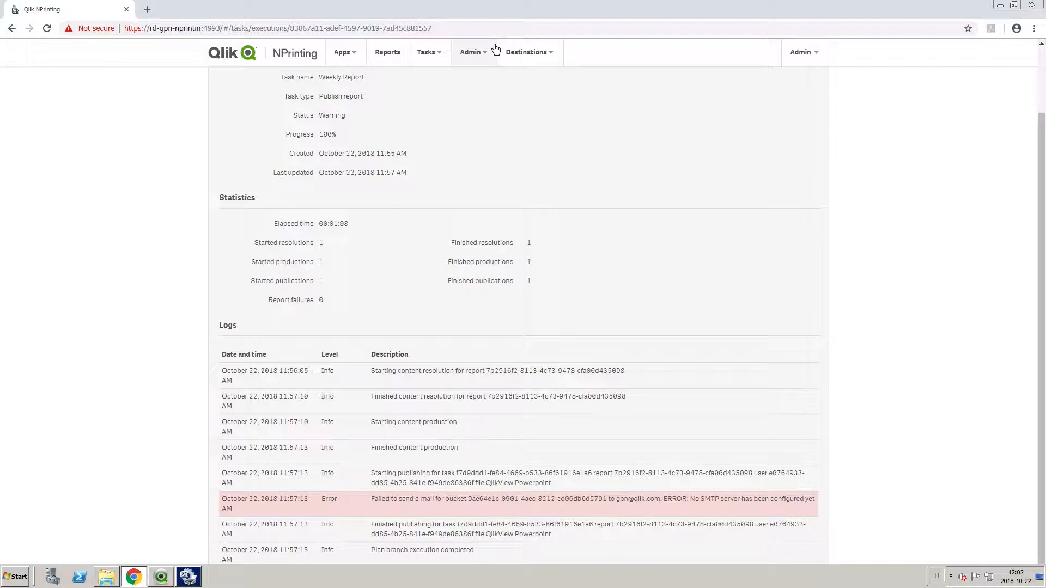
Under Admin > Security roles, create a role named 'Report developer with tasks executions rights'.
{"action": "left_click", "coordinate": [470, 52]}
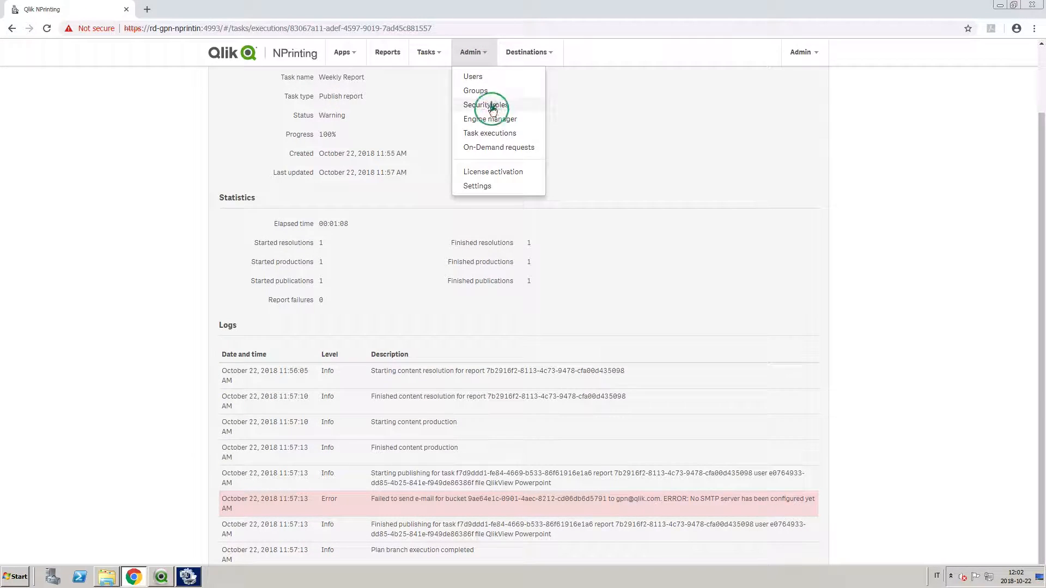
{"action": "left_click", "coordinate": [485, 104]}
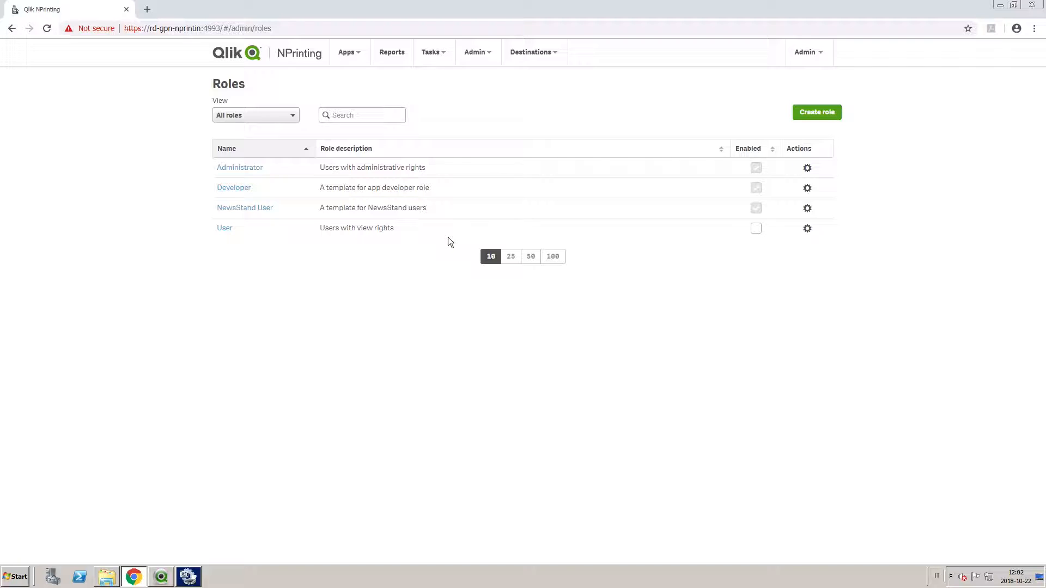
{"action": "left_click", "coordinate": [816, 112]}
{"action": "type", "text": "Report"}
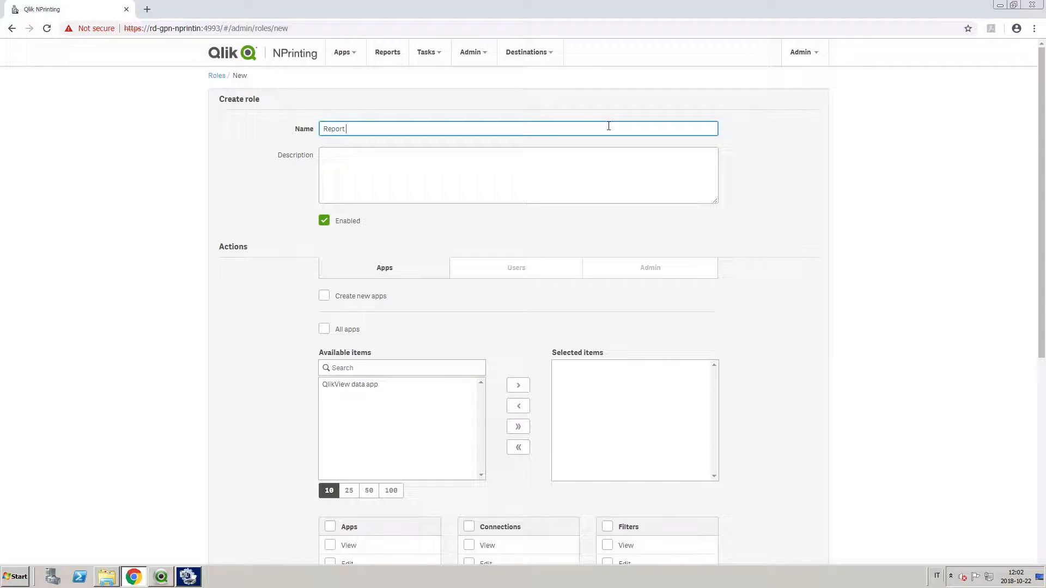
{"action": "type", "text": "developer"}
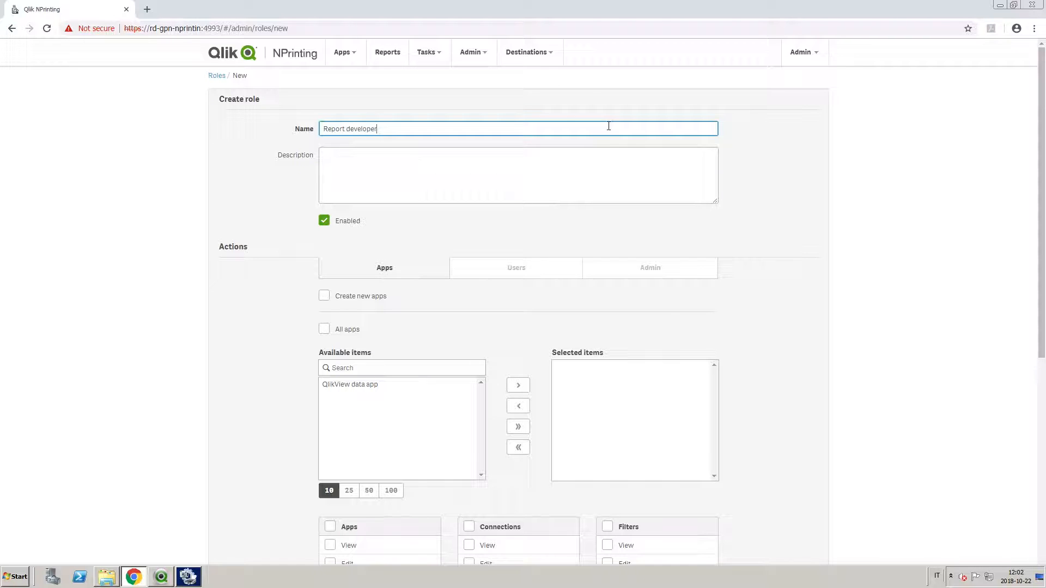
{"action": "type", "text": "with tasks executions r"}
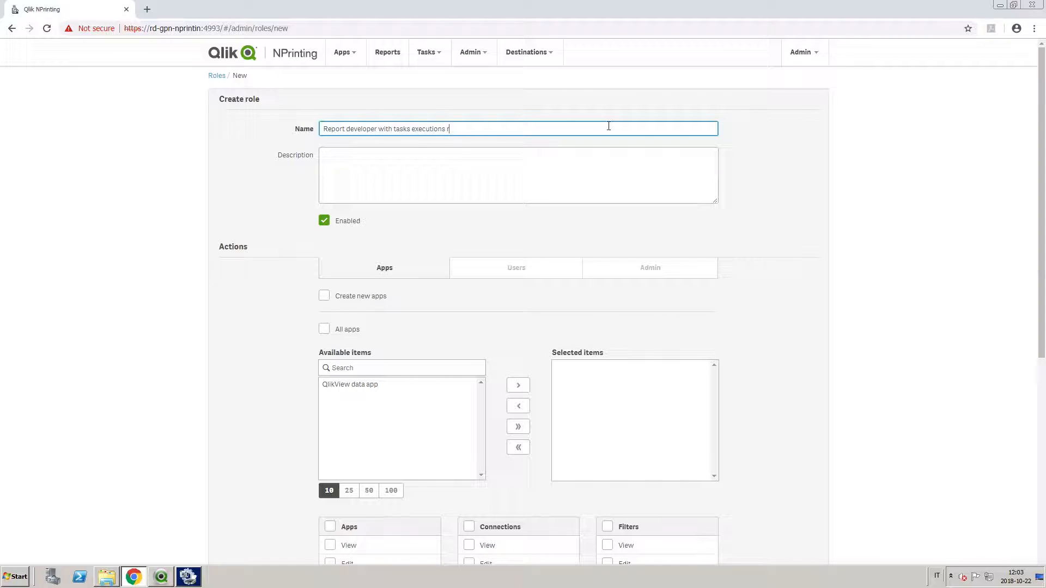
{"action": "type", "text": "ights"}
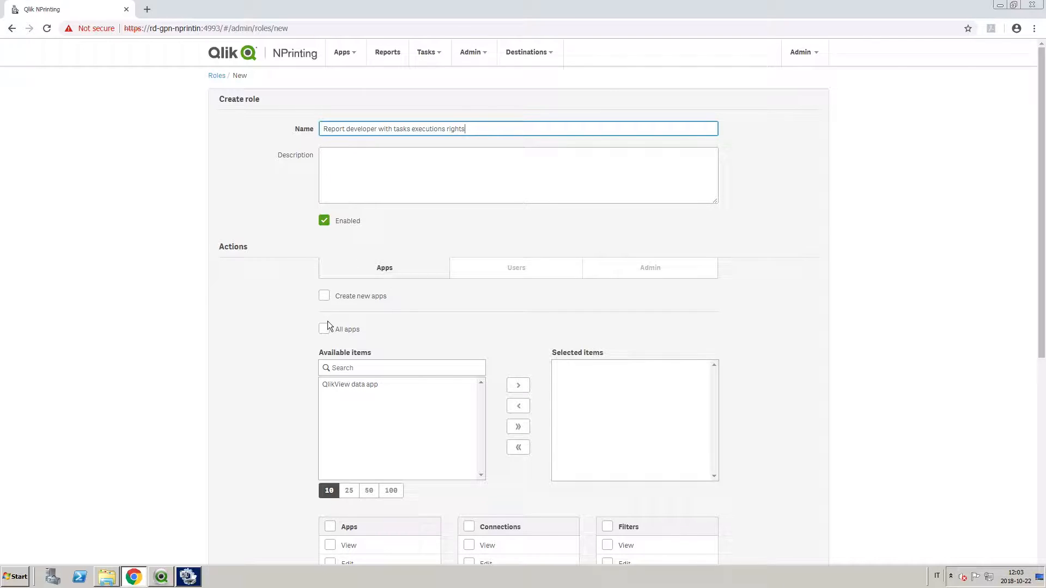
Give the role access to all apps with full Apps and Connections permissions.
{"action": "left_click", "coordinate": [324, 329]}
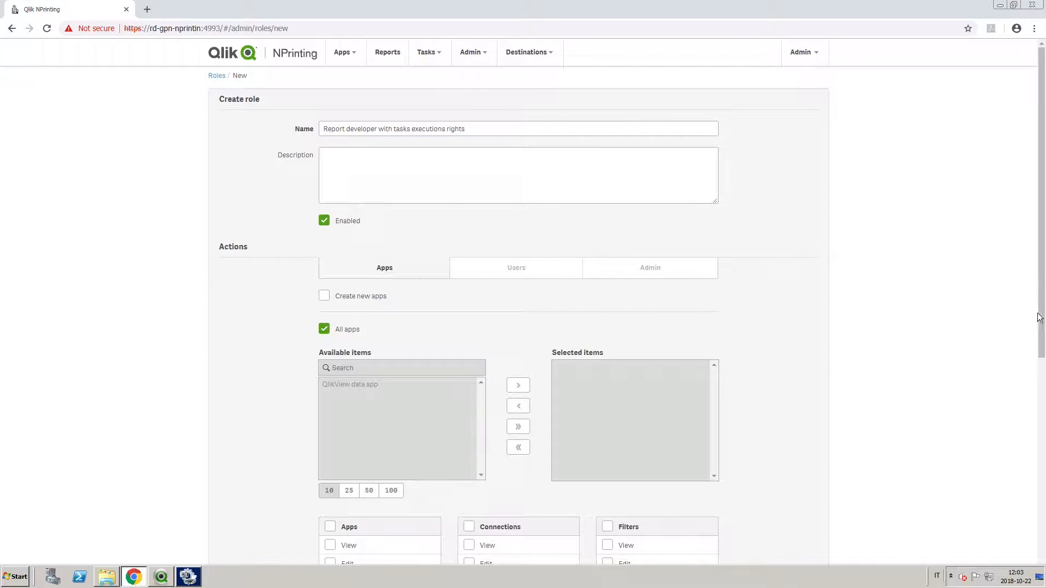
{"action": "scroll", "scroll_direction": "down", "scroll_amount": 3}
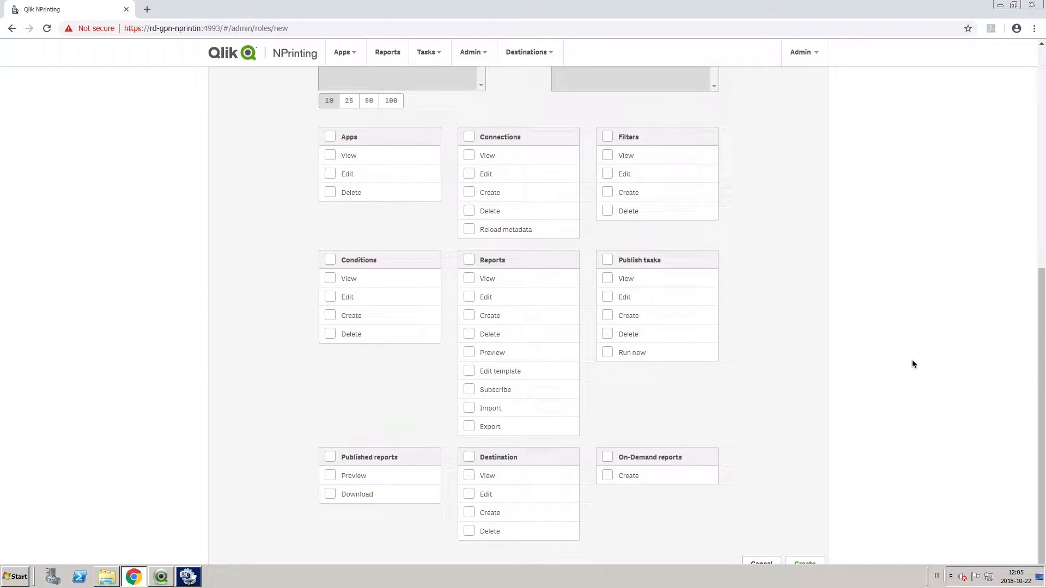
{"action": "mouse_move", "coordinate": [324, 148]}
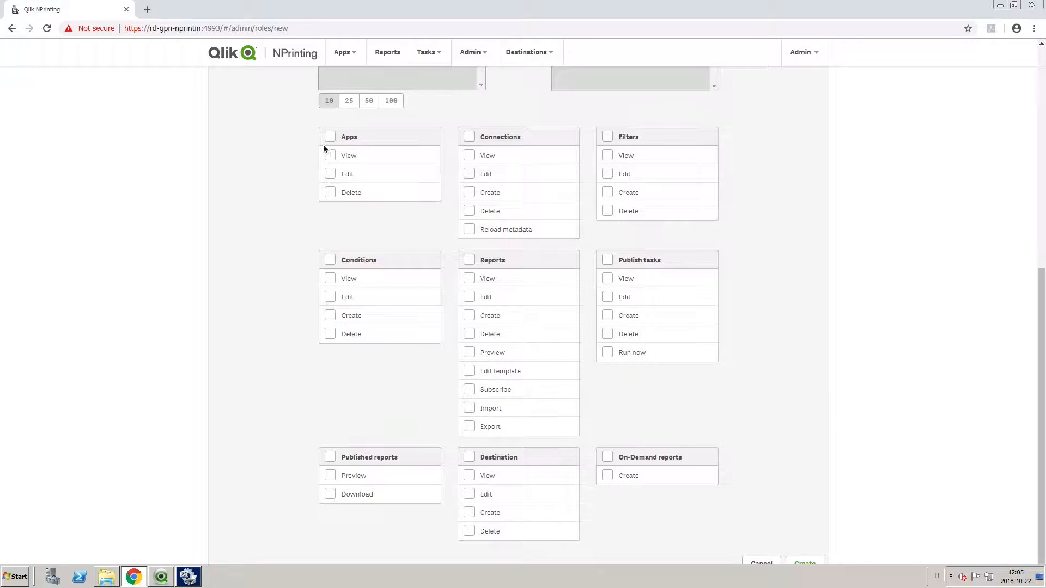
{"action": "left_click", "coordinate": [330, 136]}
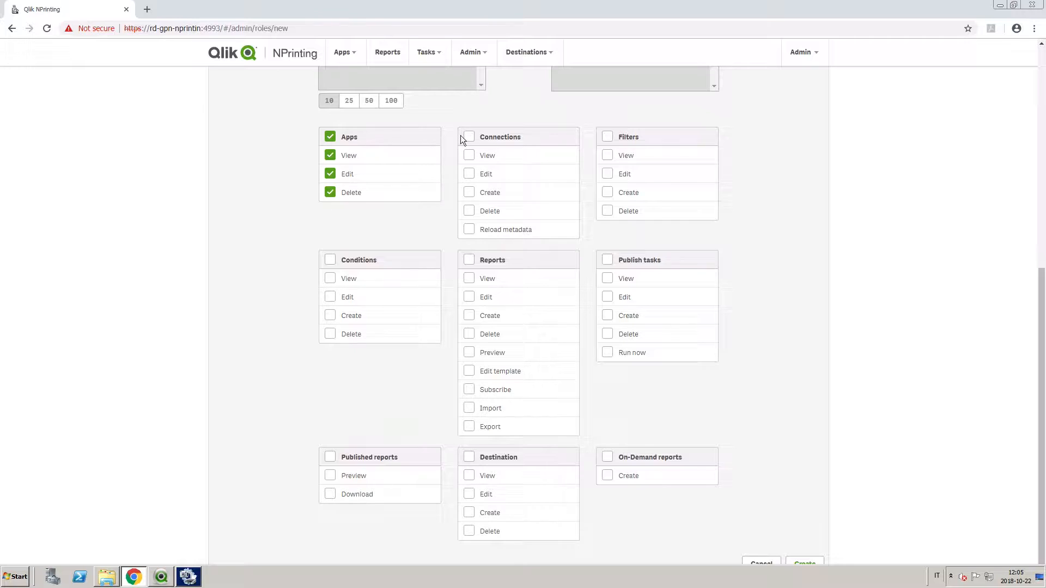
{"action": "left_click", "coordinate": [469, 136]}
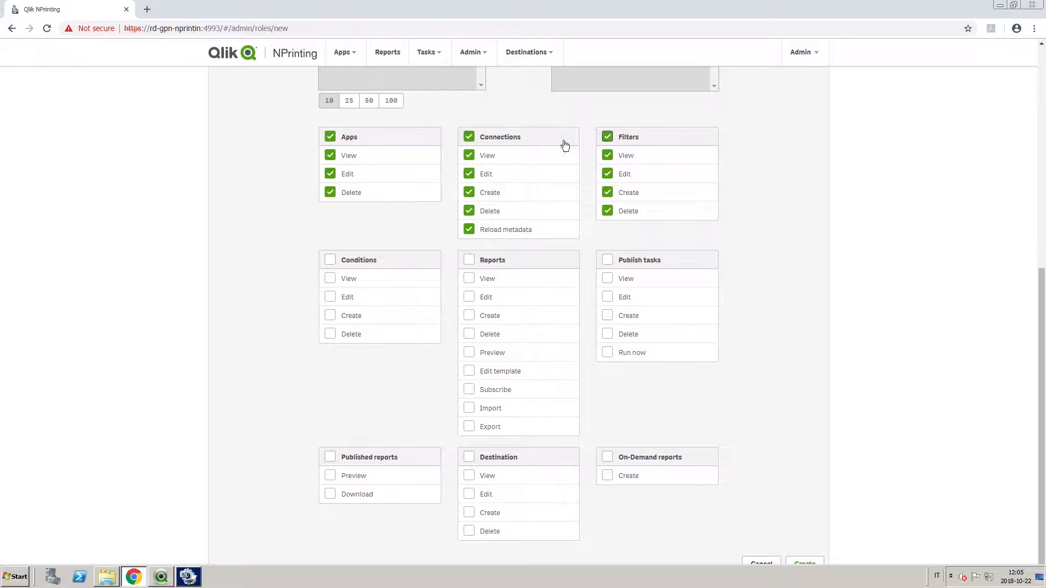
Grant full Conditions, Reports, Publish tasks and Published reports permissions.
{"action": "left_click", "coordinate": [330, 260]}
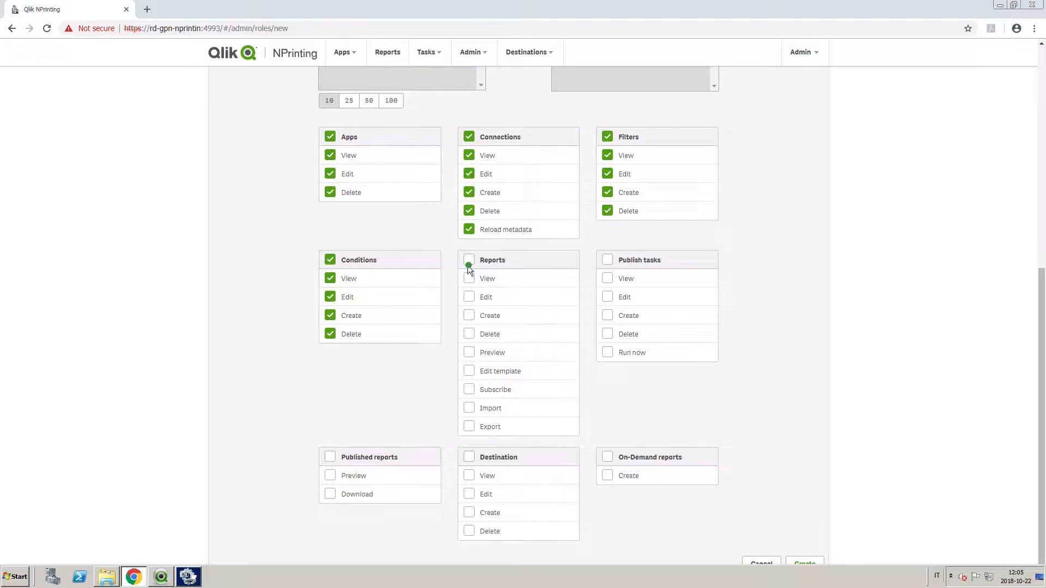
{"action": "left_click", "coordinate": [469, 265]}
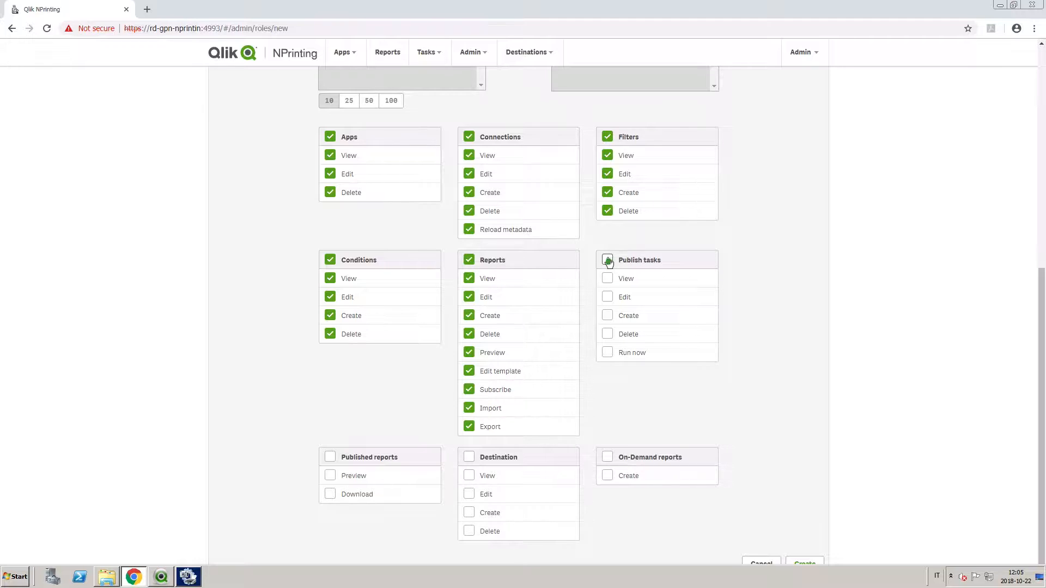
{"action": "left_click", "coordinate": [607, 259]}
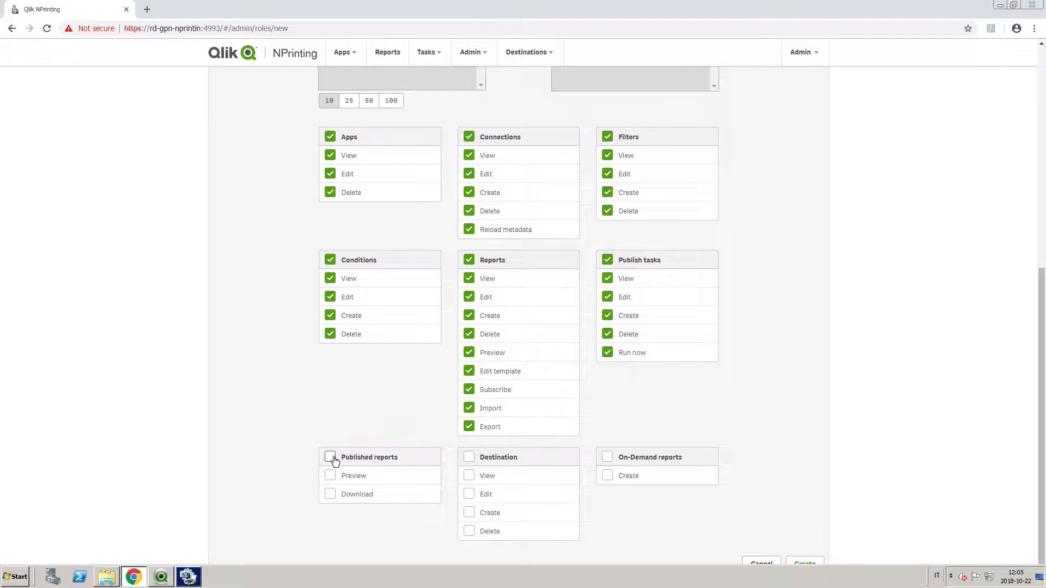
{"action": "left_click", "coordinate": [330, 457]}
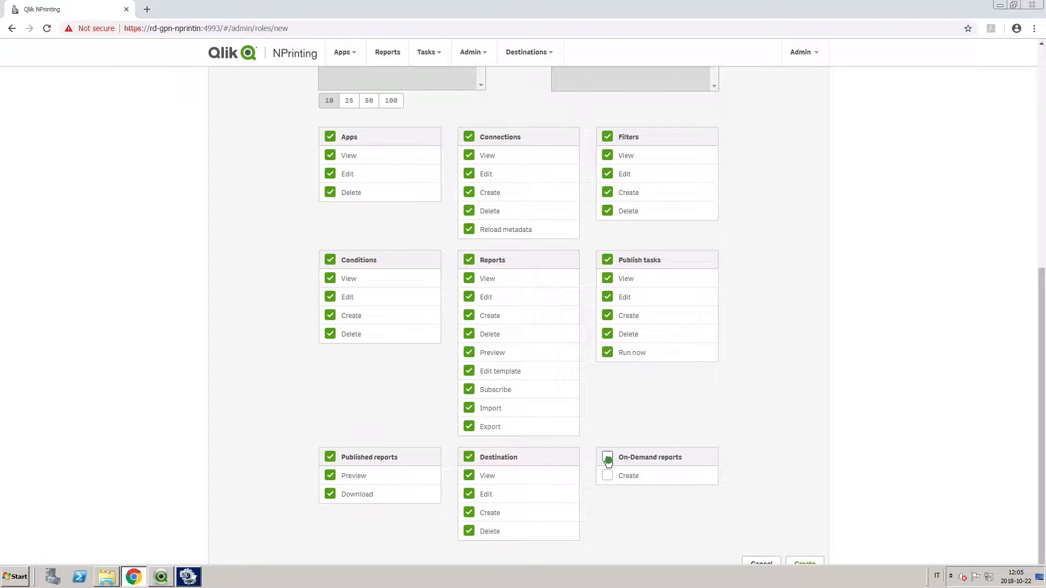
Grant full Task executions, Import tasks and On-Demand requests permissions on the Admin tab.
{"action": "scroll", "scroll_direction": "up", "scroll_amount": 3}
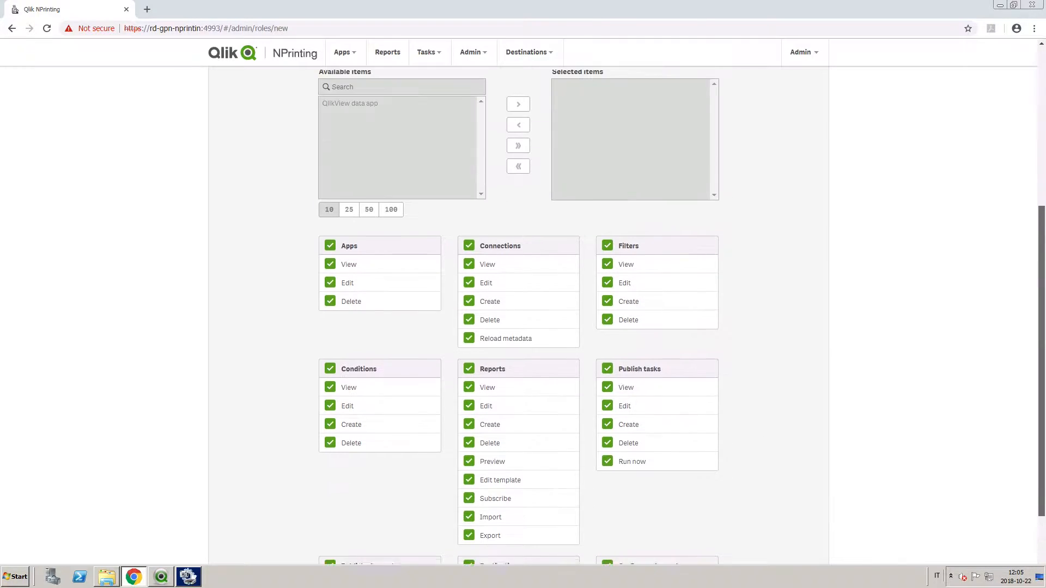
{"action": "scroll", "scroll_direction": "down", "scroll_amount": 3}
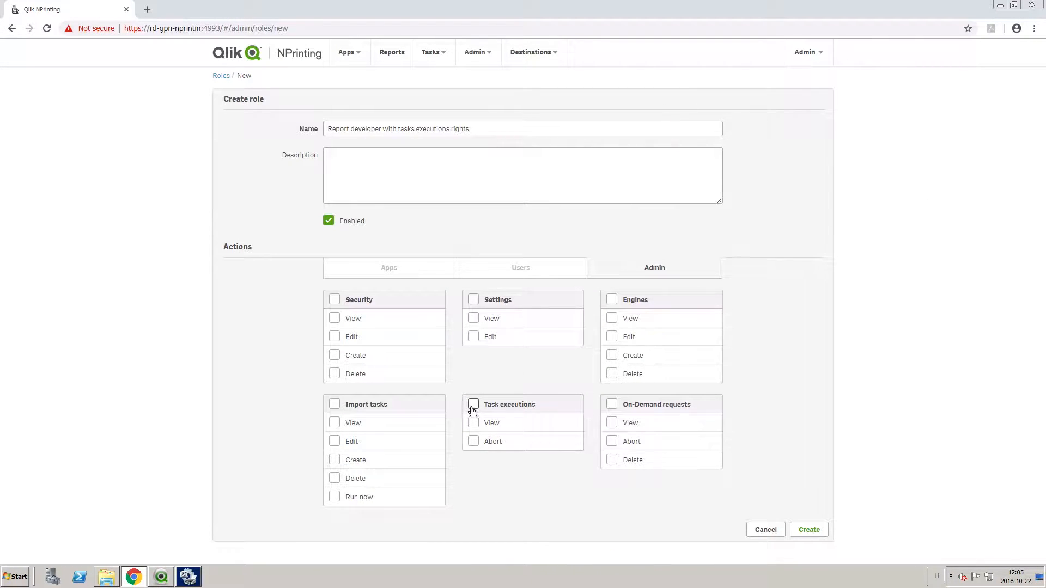
{"action": "left_click", "coordinate": [473, 403]}
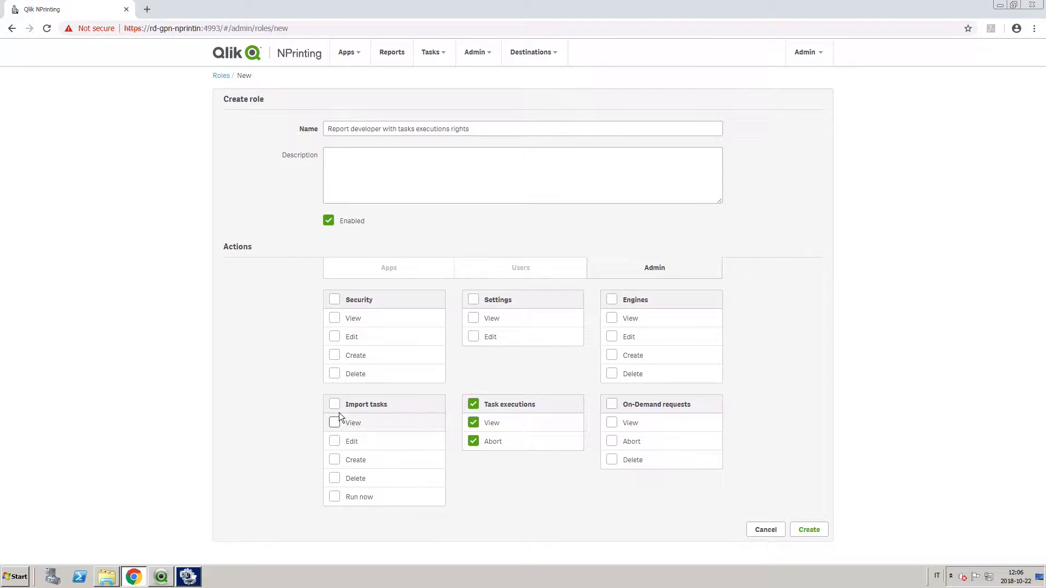
{"action": "left_click", "coordinate": [334, 404]}
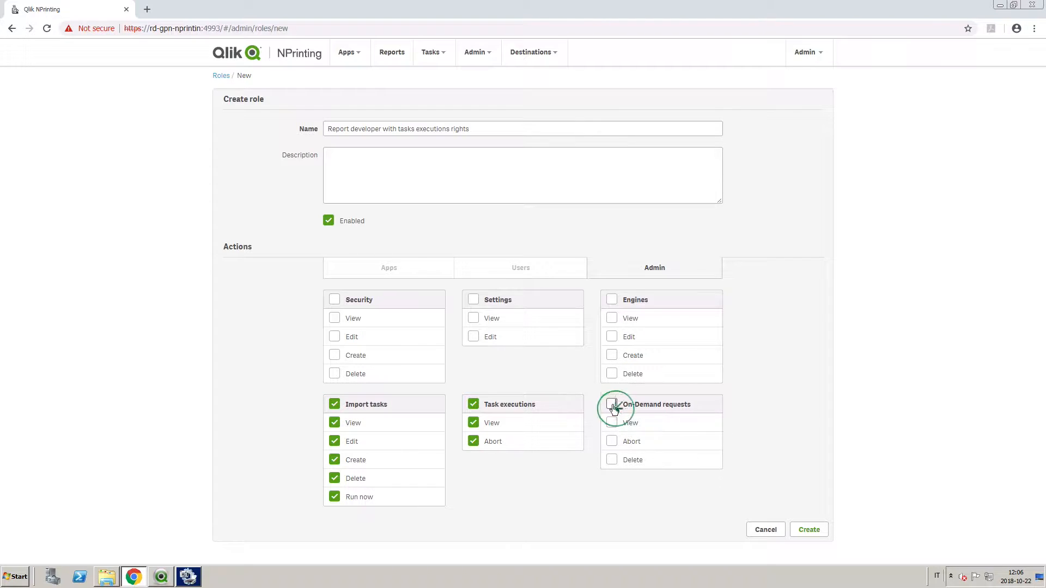
{"action": "left_click", "coordinate": [611, 404]}
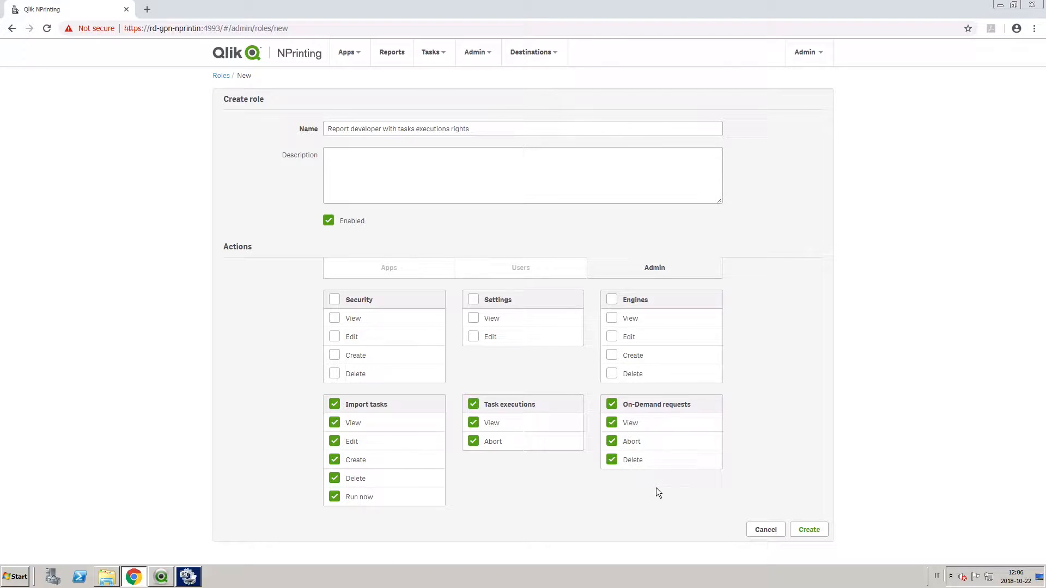
Save the new 'Report developer with tasks executions rights' security role.
{"action": "left_click", "coordinate": [808, 529]}
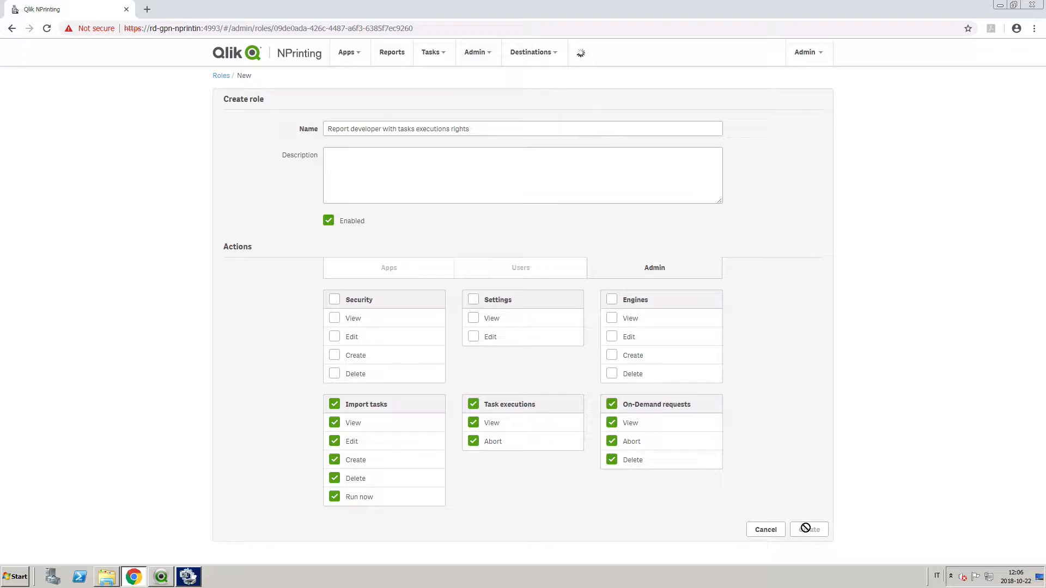
{"action": "left_click", "coordinate": [808, 529]}
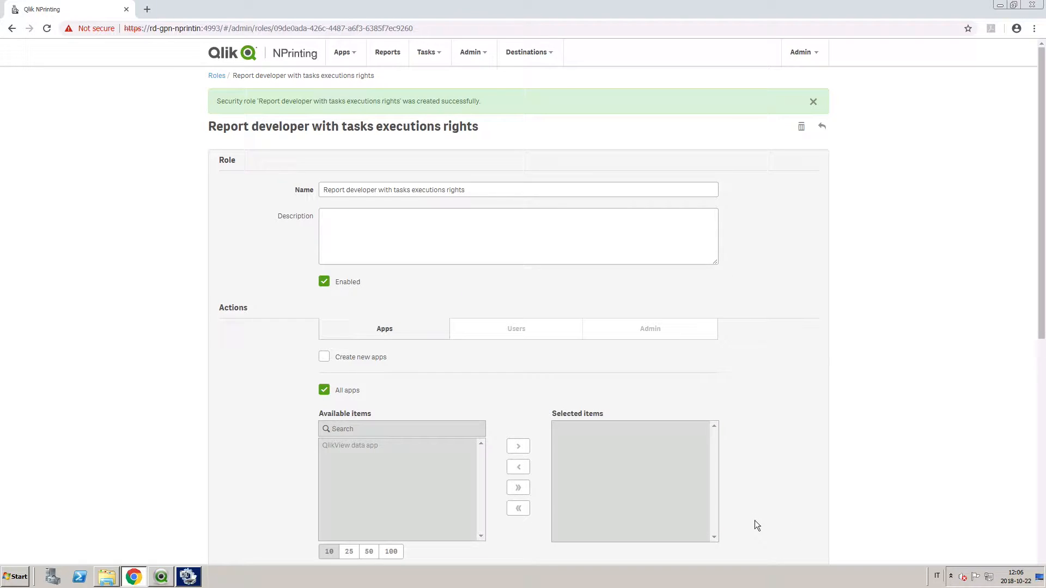
{"action": "left_click", "coordinate": [475, 52]}
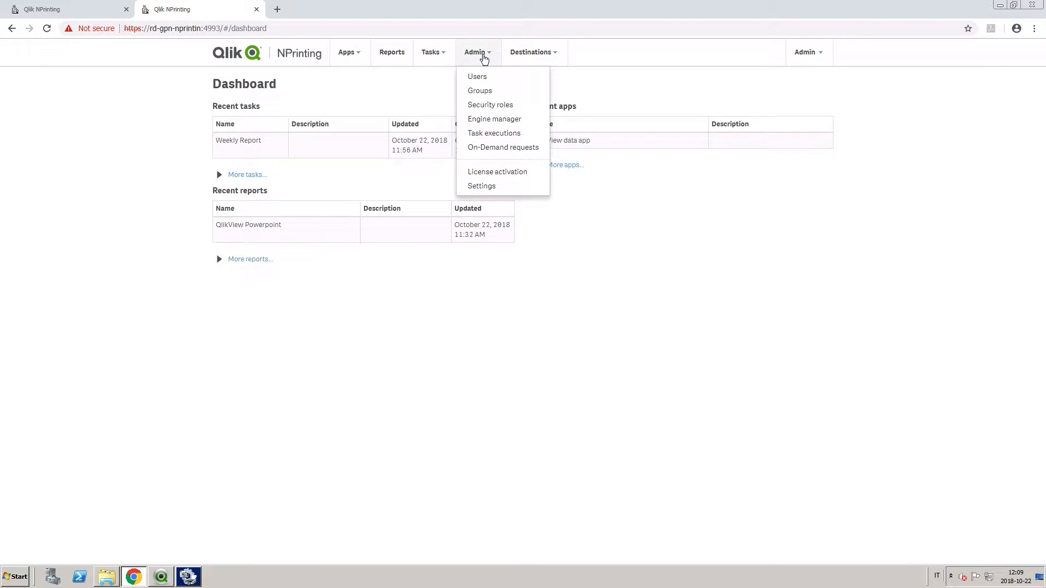
Add the 'Report developer with tasks executions rights' role to the second user's selected roles.
{"action": "left_click", "coordinate": [477, 76]}
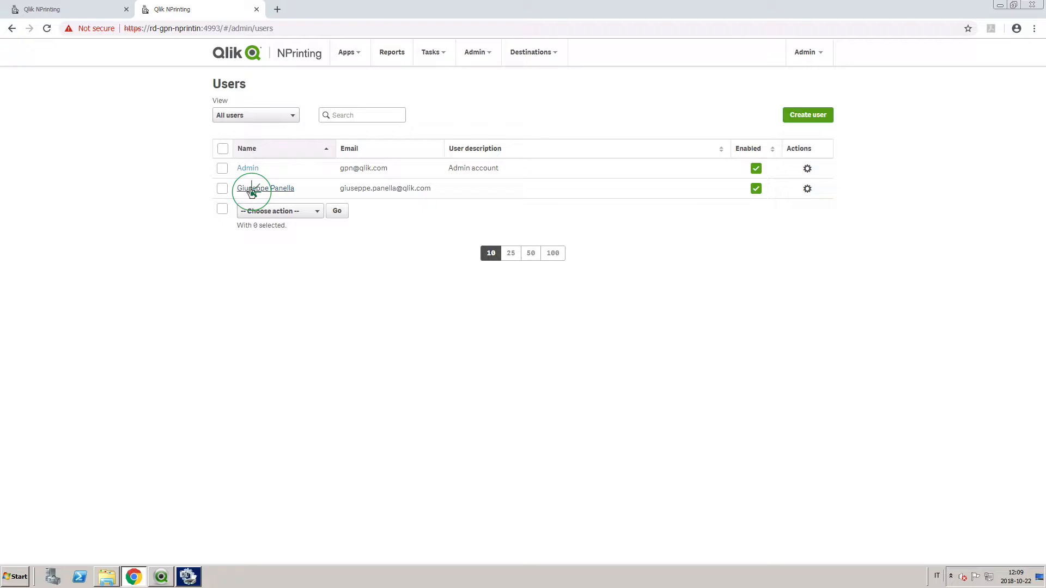
{"action": "left_click", "coordinate": [265, 188]}
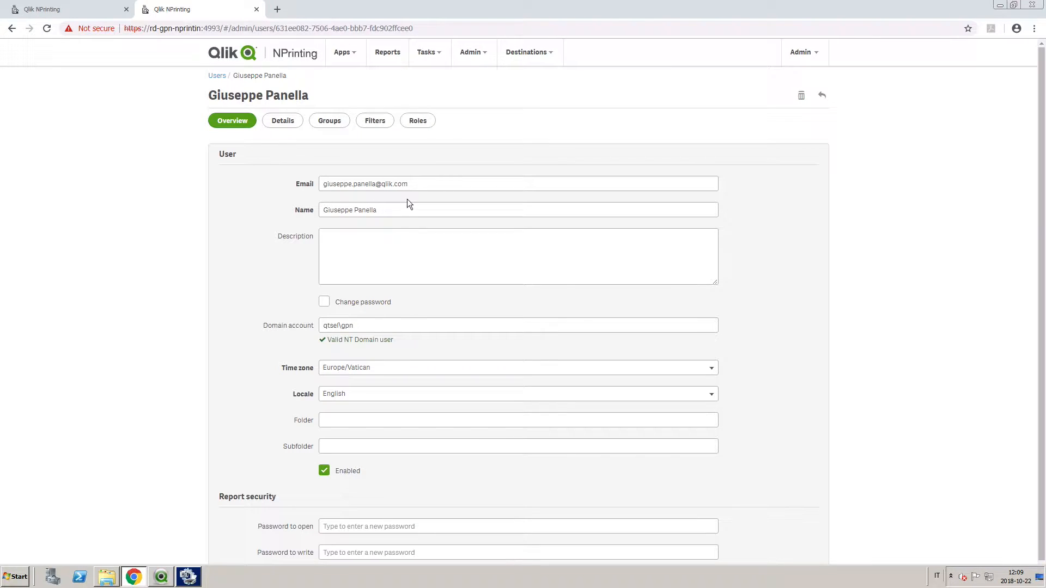
{"action": "left_click", "coordinate": [418, 121]}
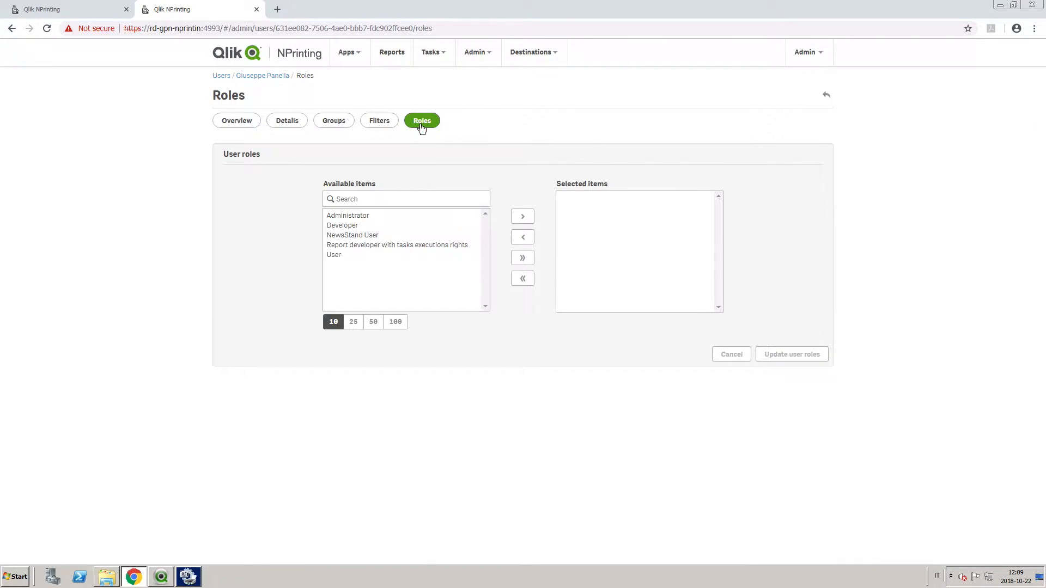
{"action": "left_click", "coordinate": [397, 245]}
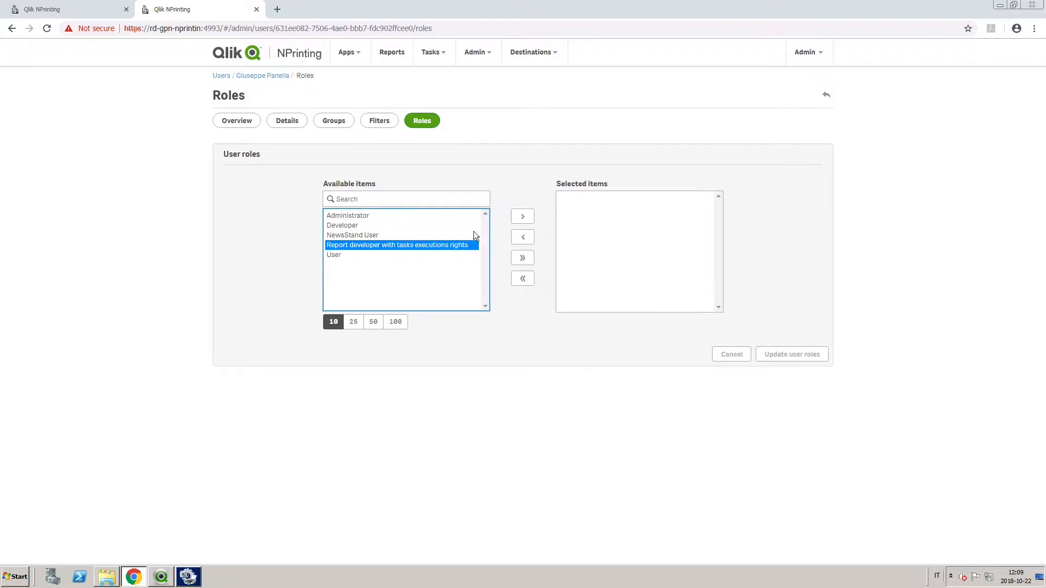
{"action": "left_click", "coordinate": [523, 216]}
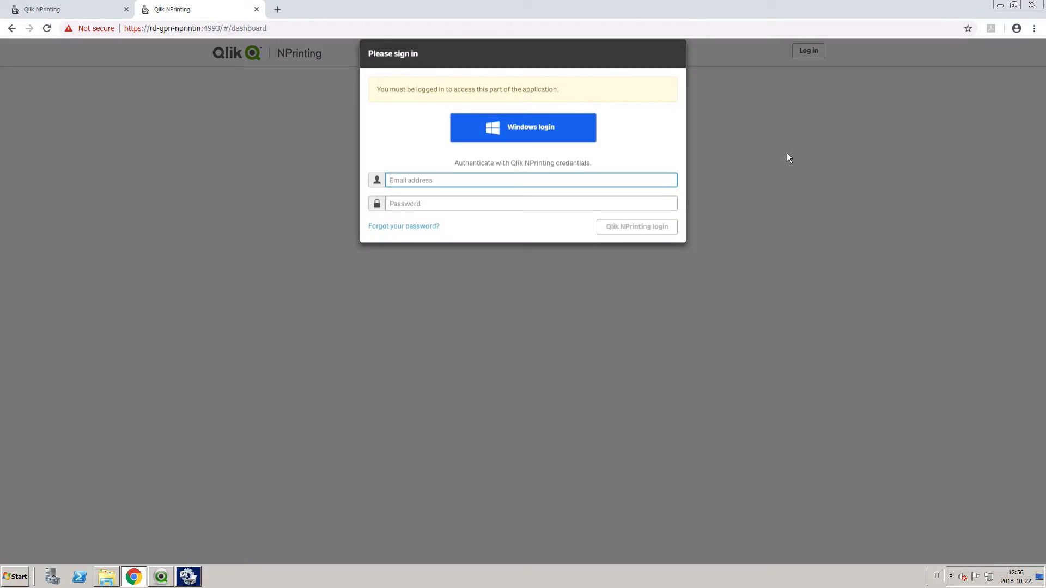
Sign in with Windows login, run the Weekly Report publish task now, and view Task executions.
{"action": "left_click", "coordinate": [523, 127]}
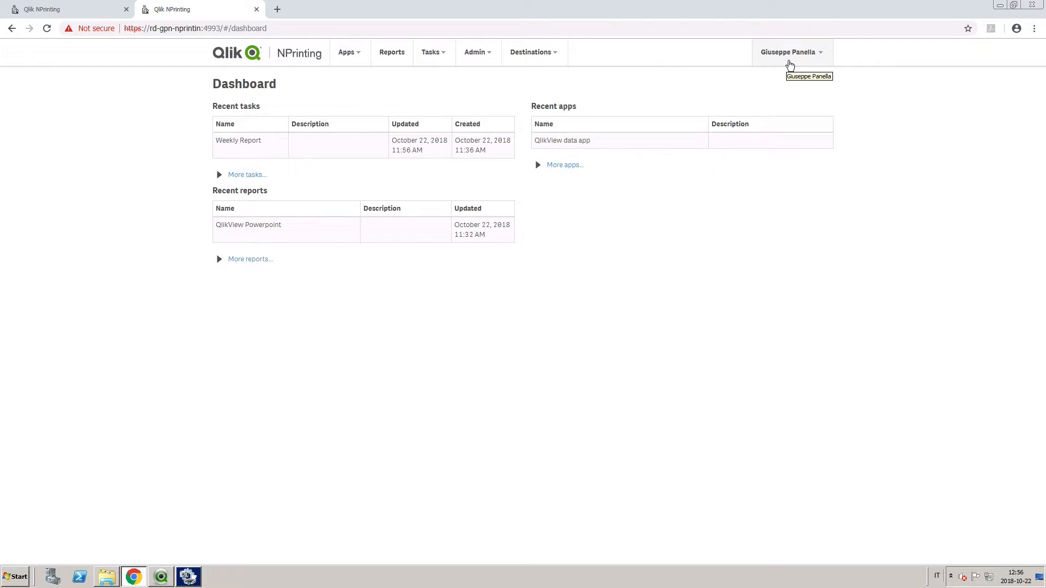
{"action": "left_click", "coordinate": [474, 53]}
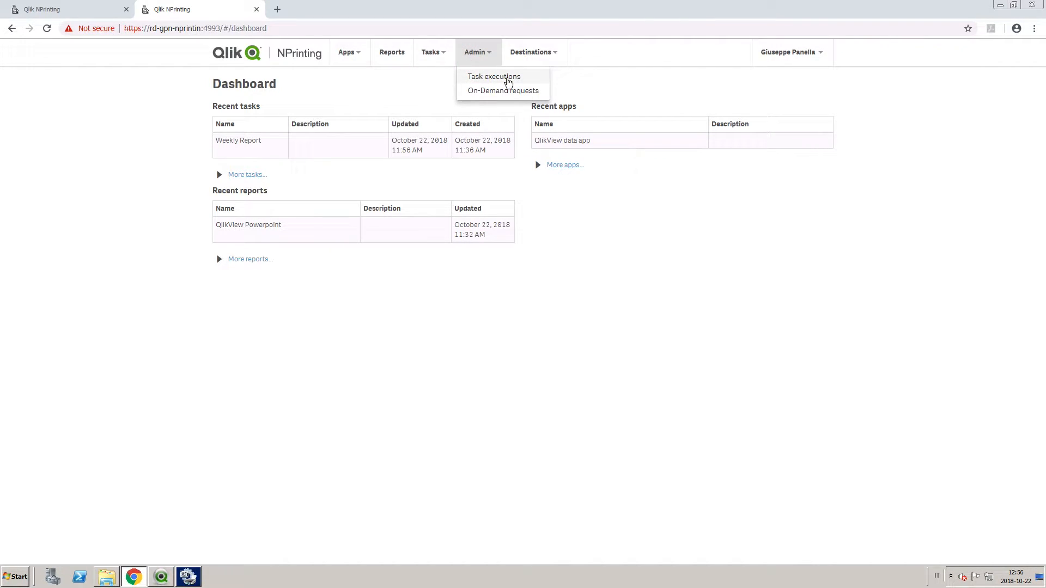
{"action": "mouse_move", "coordinate": [439, 60]}
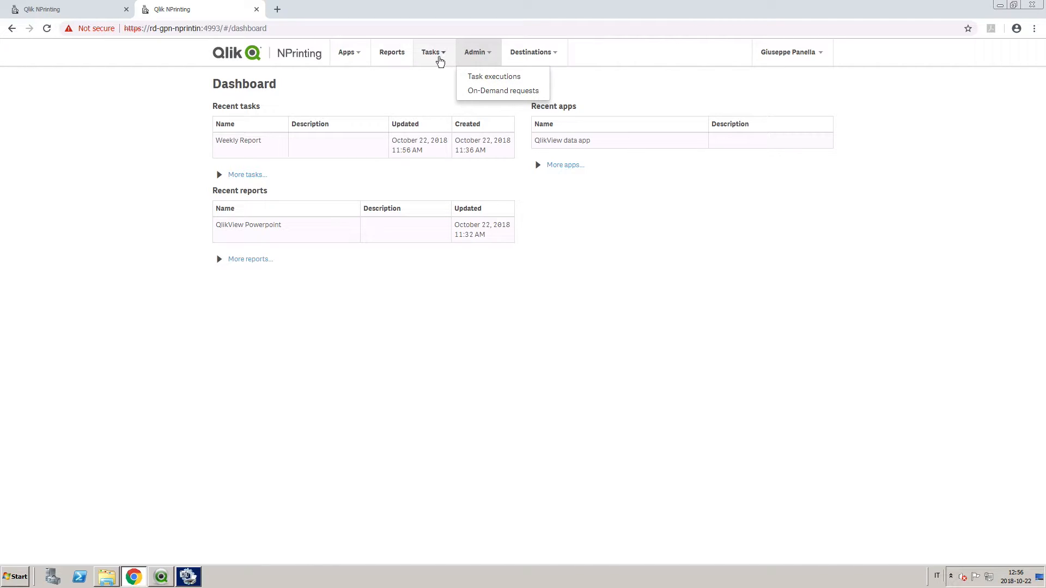
{"action": "left_click", "coordinate": [431, 53]}
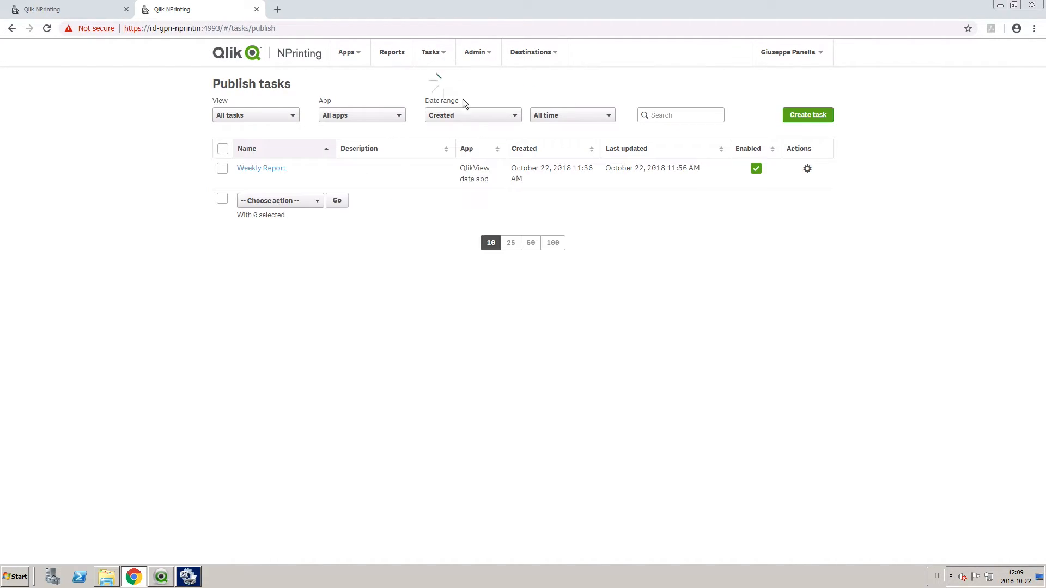
{"action": "left_click", "coordinate": [261, 168]}
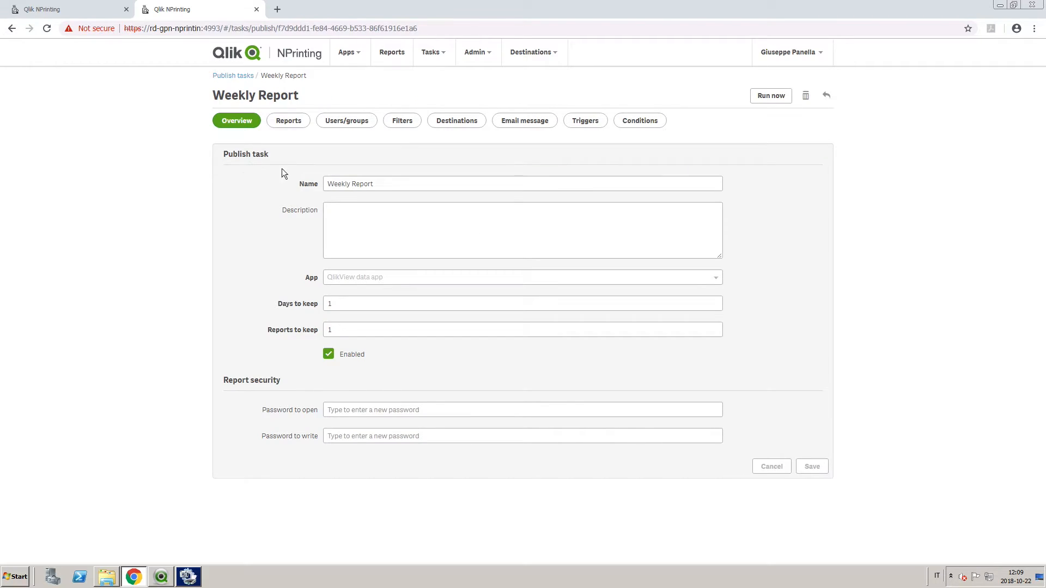
{"action": "left_click", "coordinate": [770, 95]}
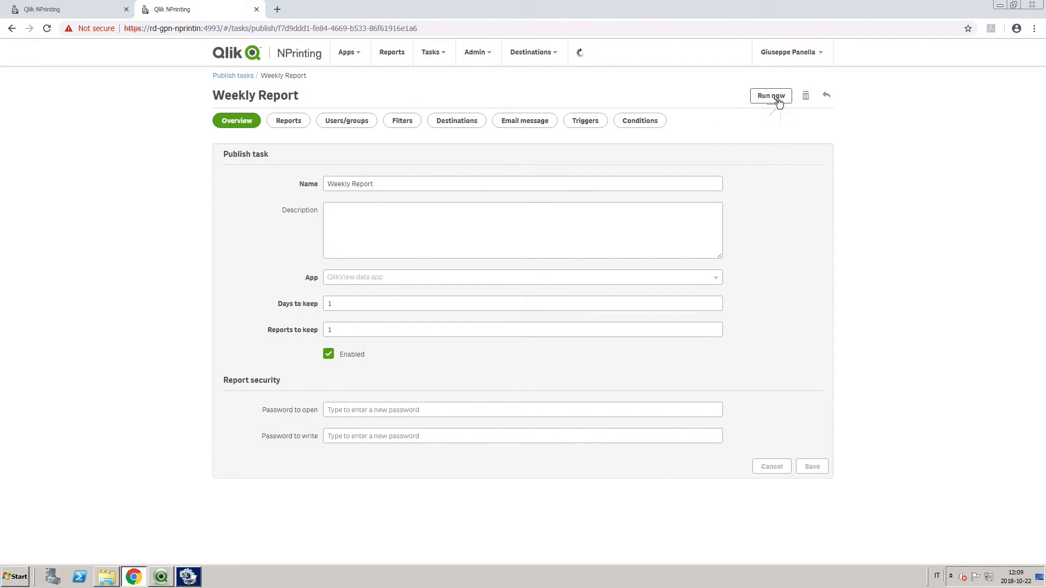
{"action": "left_click", "coordinate": [770, 95]}
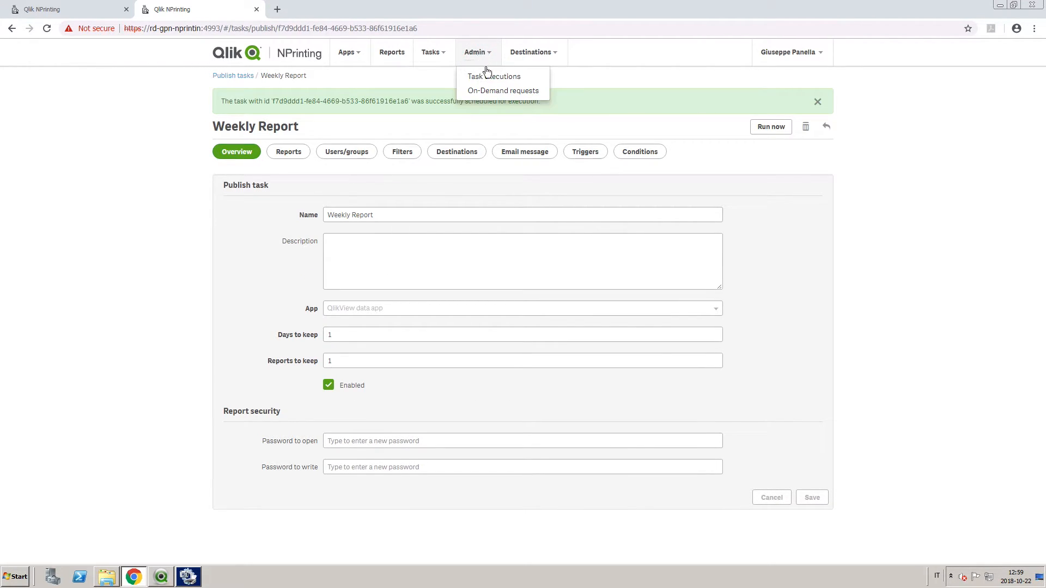
{"action": "left_click", "coordinate": [493, 76]}
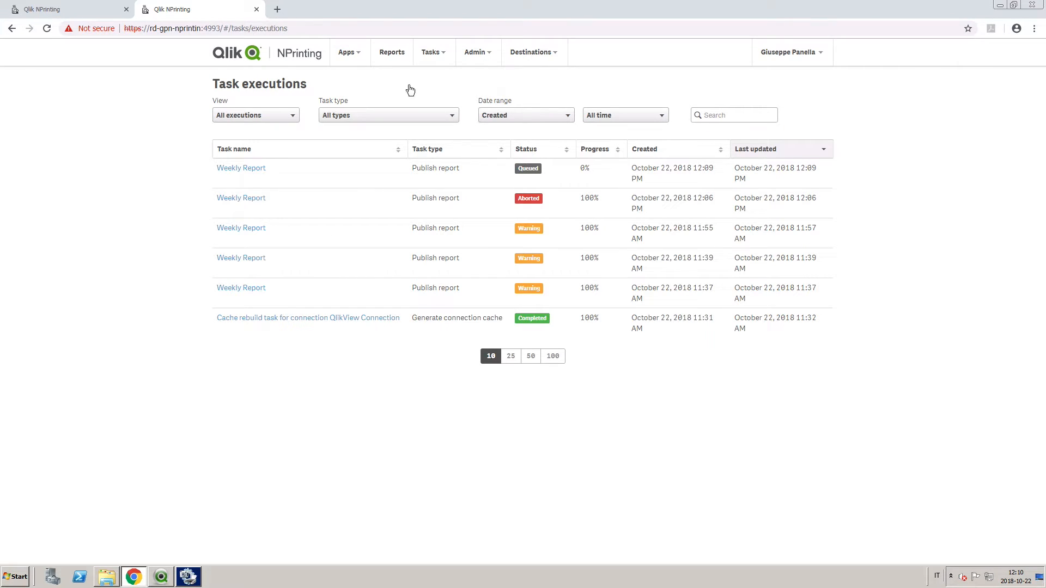
{"action": "mouse_move", "coordinate": [547, 183]}
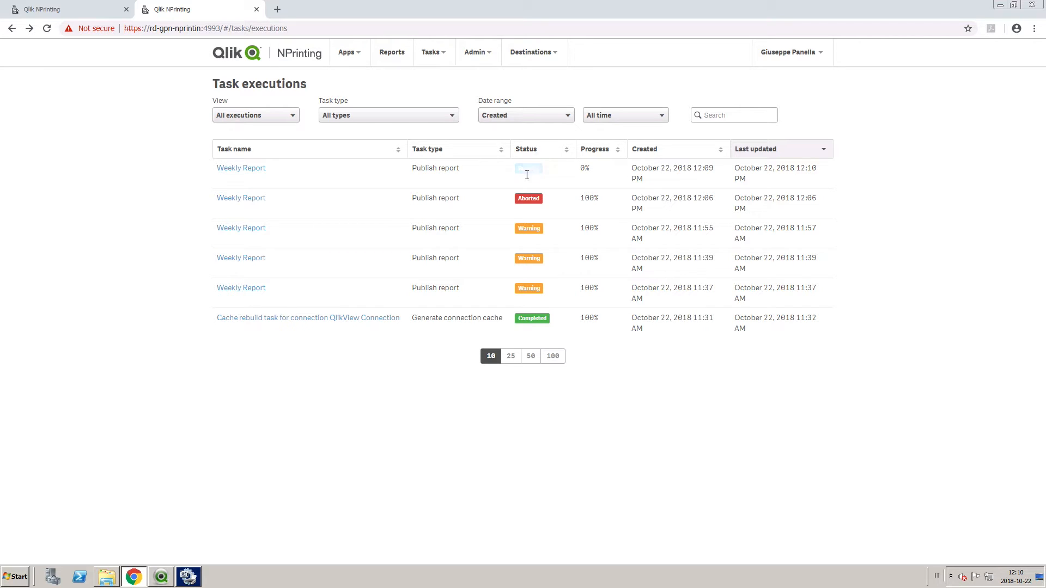
Open the newest queued Weekly Report execution and abort it.
{"action": "left_click", "coordinate": [241, 167]}
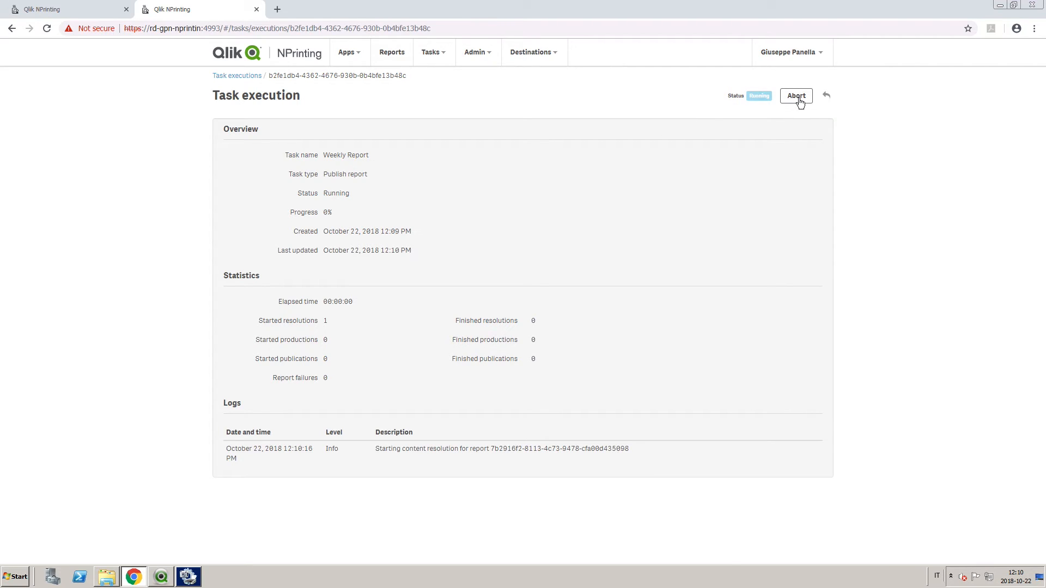
{"action": "left_click", "coordinate": [795, 96]}
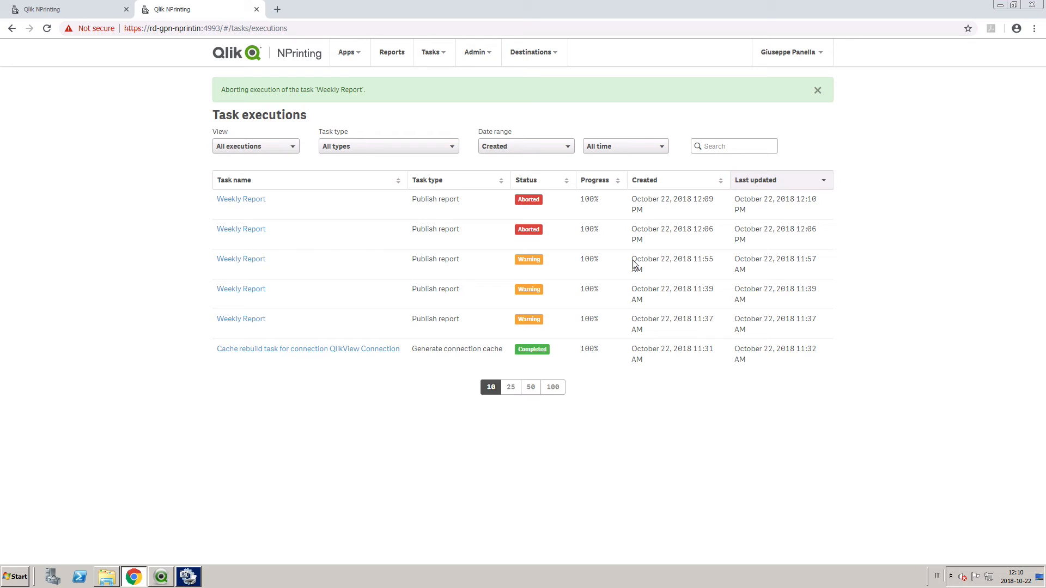
{"action": "mouse_move", "coordinate": [633, 262]}
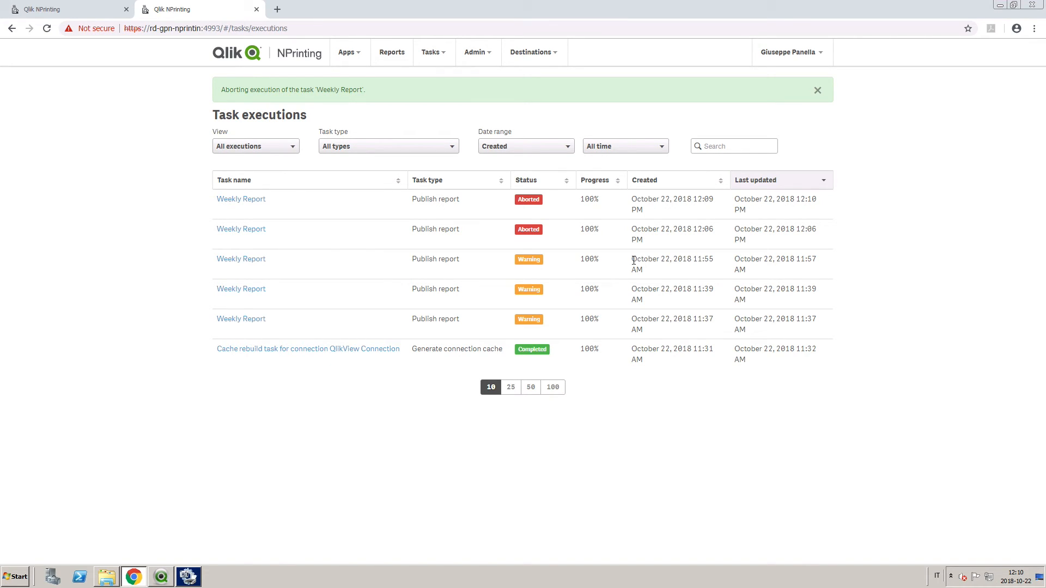